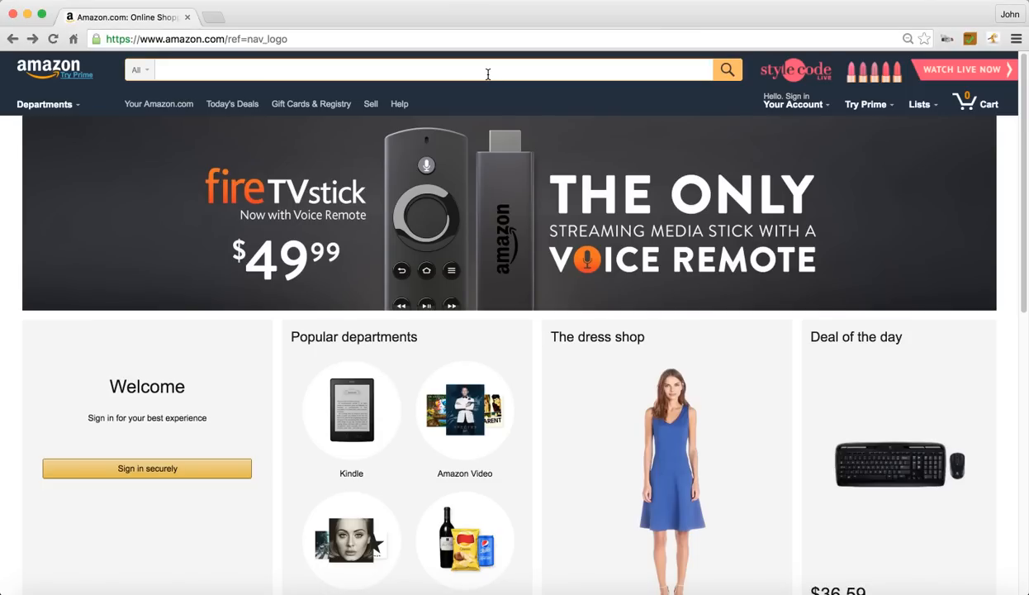
# Search Amazon for 'saucony'
pyautogui.write('saucony')
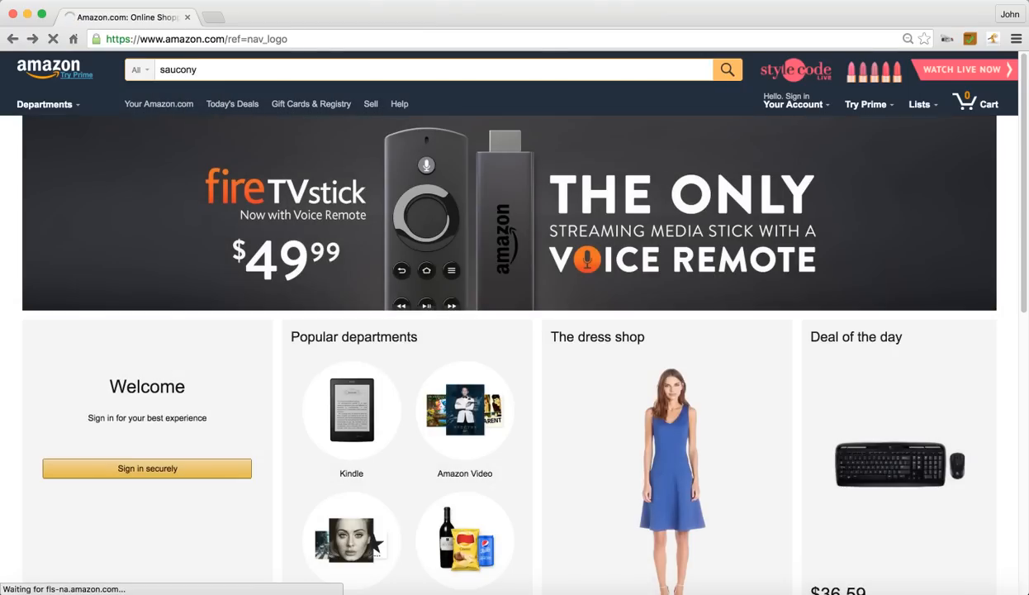
pyautogui.click(726, 69)
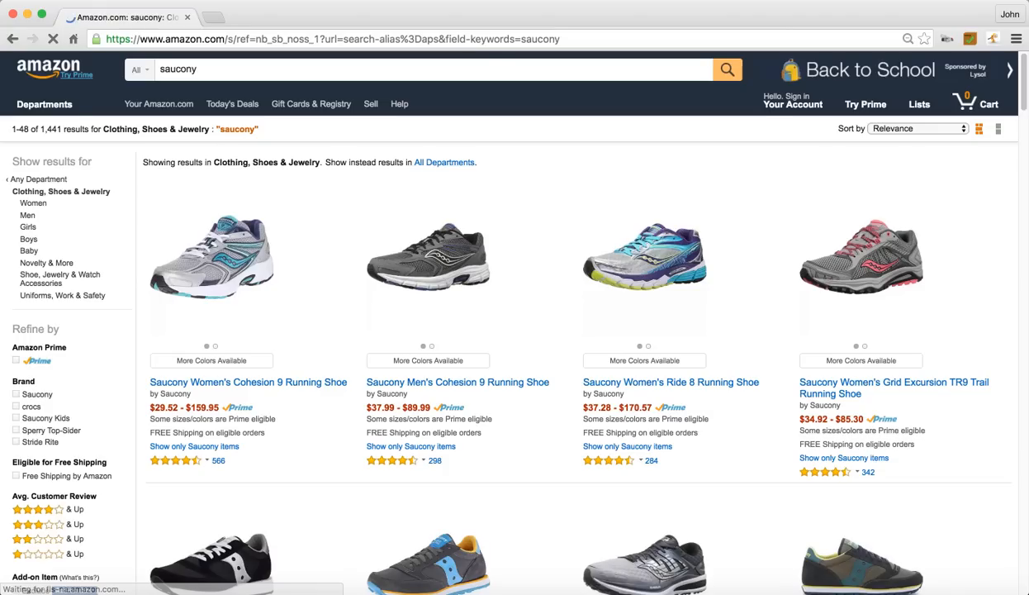
pyautogui.moveTo(463, 388)
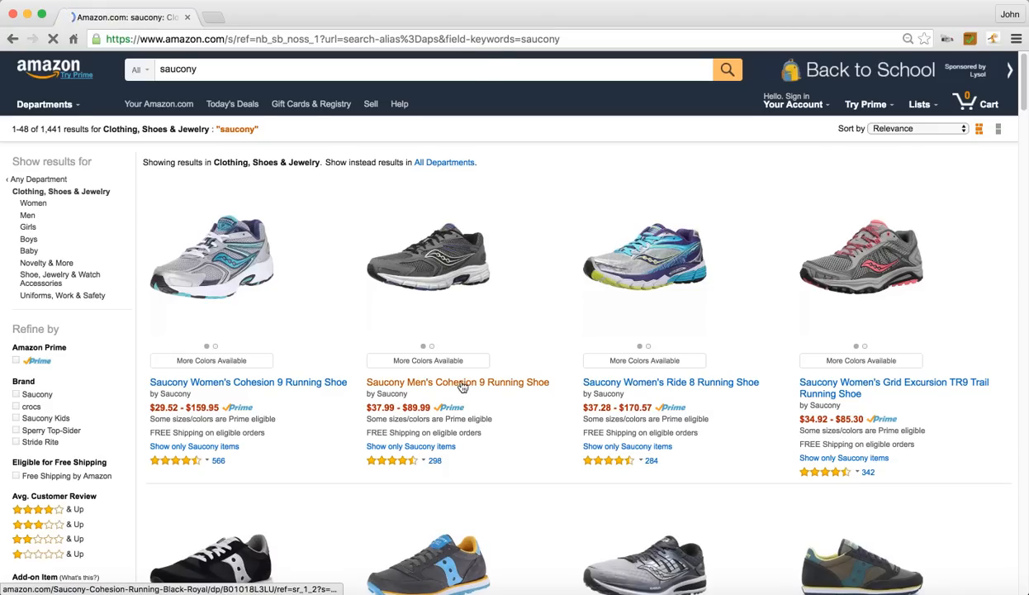
pyautogui.moveTo(460, 388)
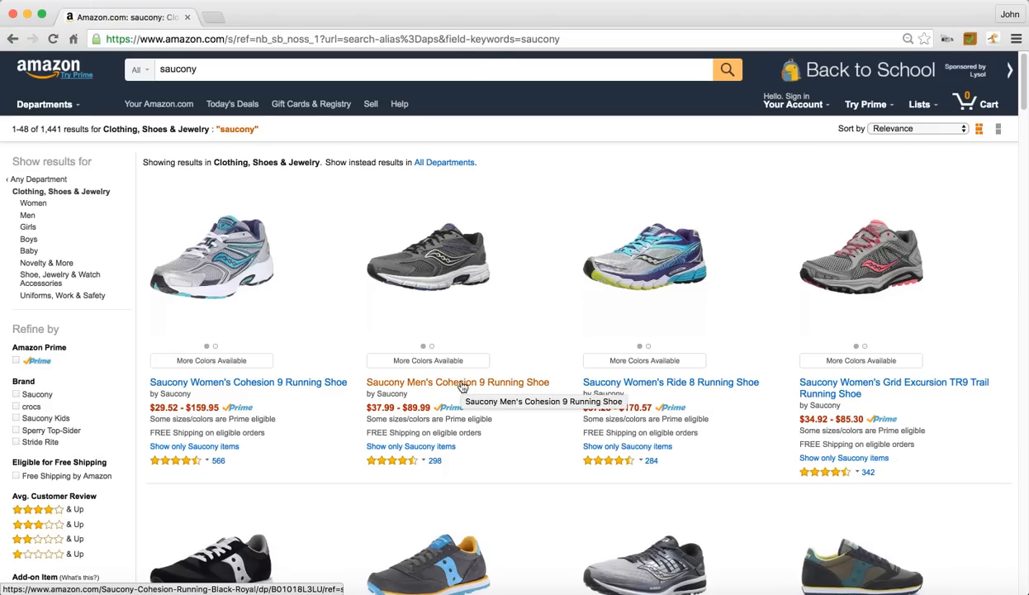
# Open the Saucony Men's Cohesion 9 Running Shoe listing from the results
pyautogui.click(453, 382)
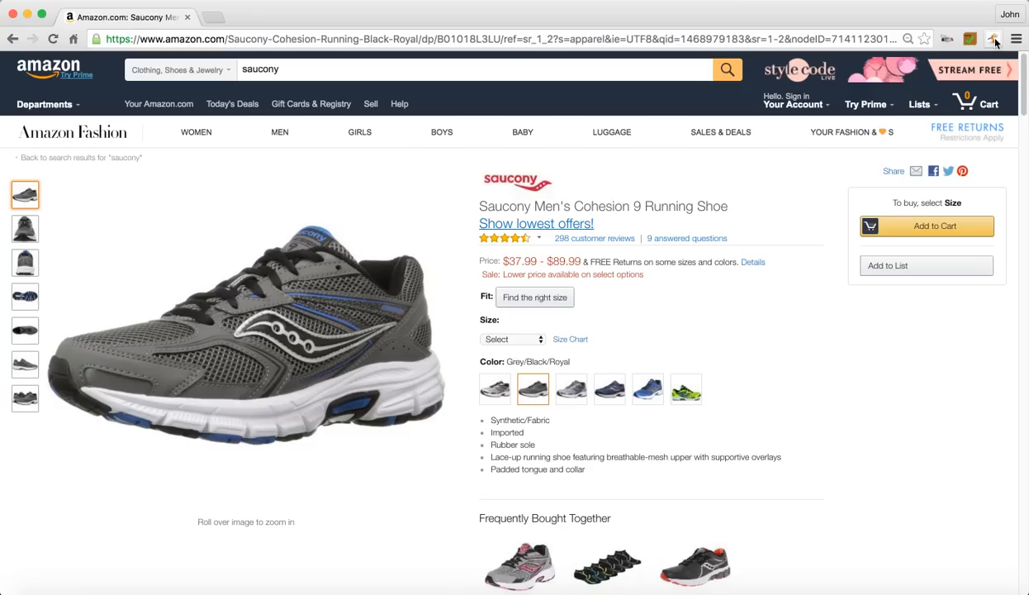
pyautogui.moveTo(990, 38)
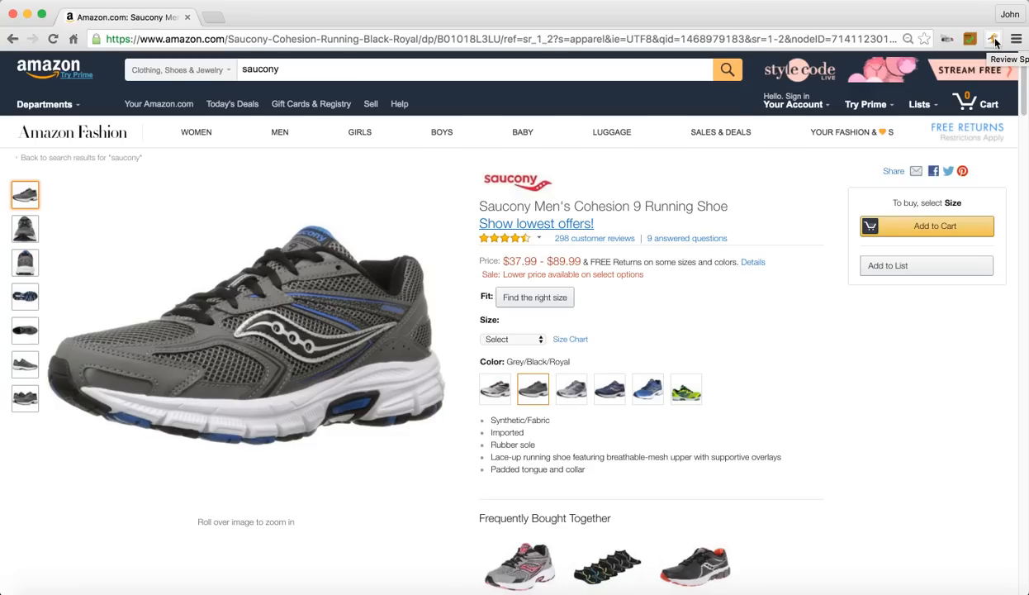
pyautogui.click(992, 39)
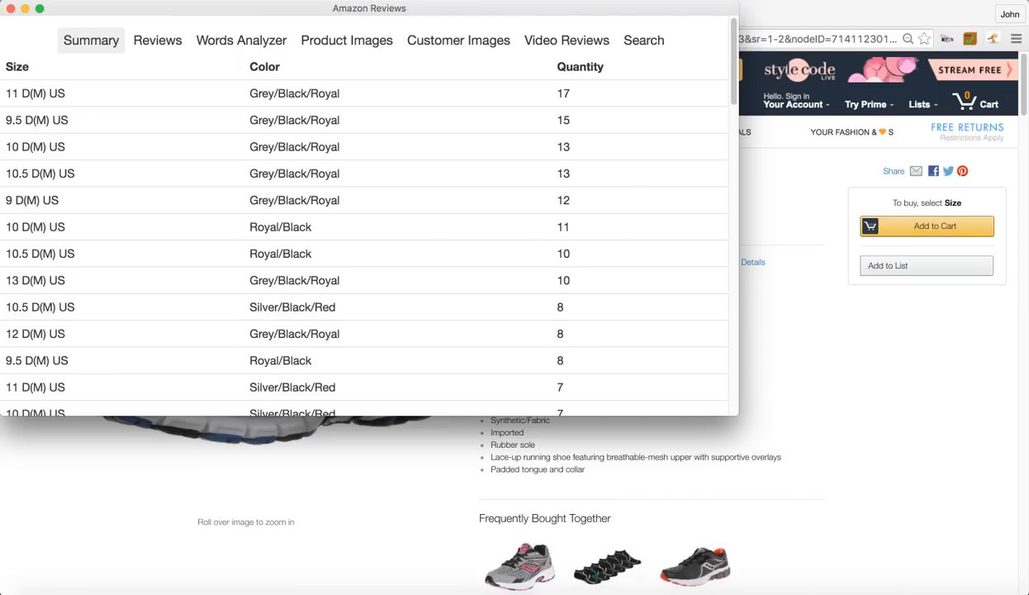
pyautogui.moveTo(123, 167)
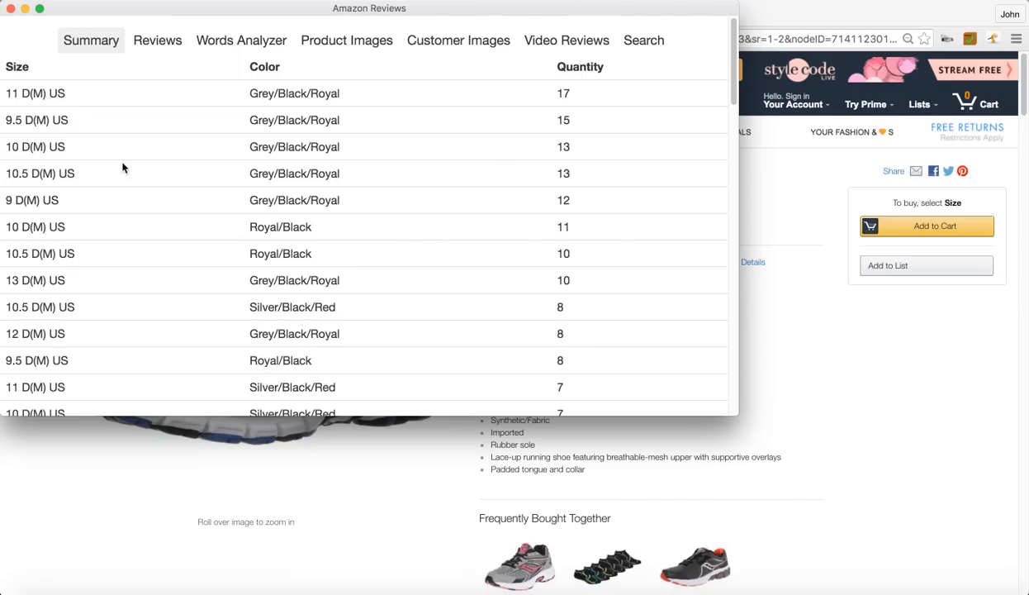
pyautogui.moveTo(358, 131)
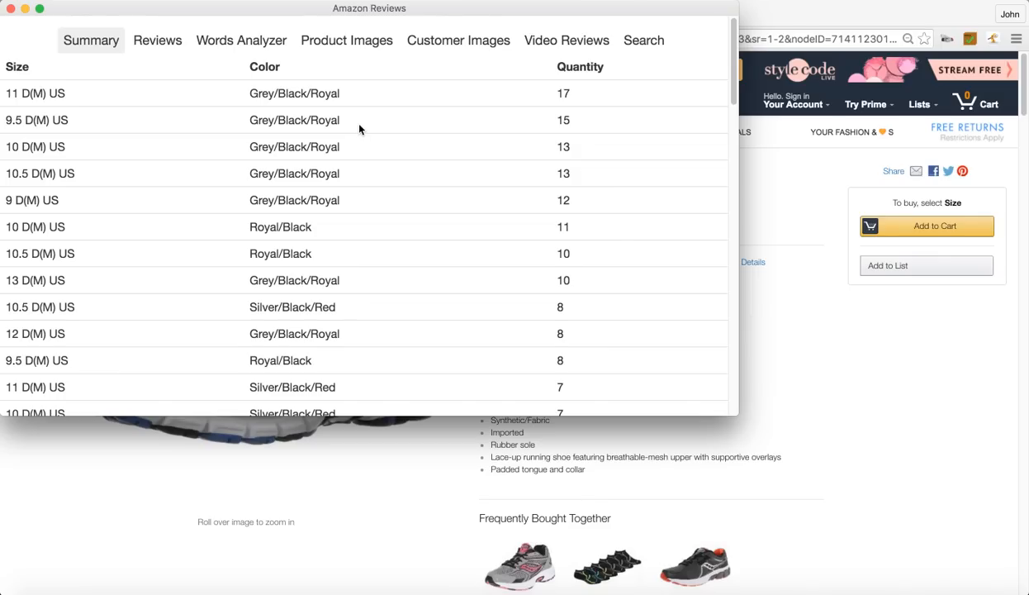
pyautogui.moveTo(134, 147)
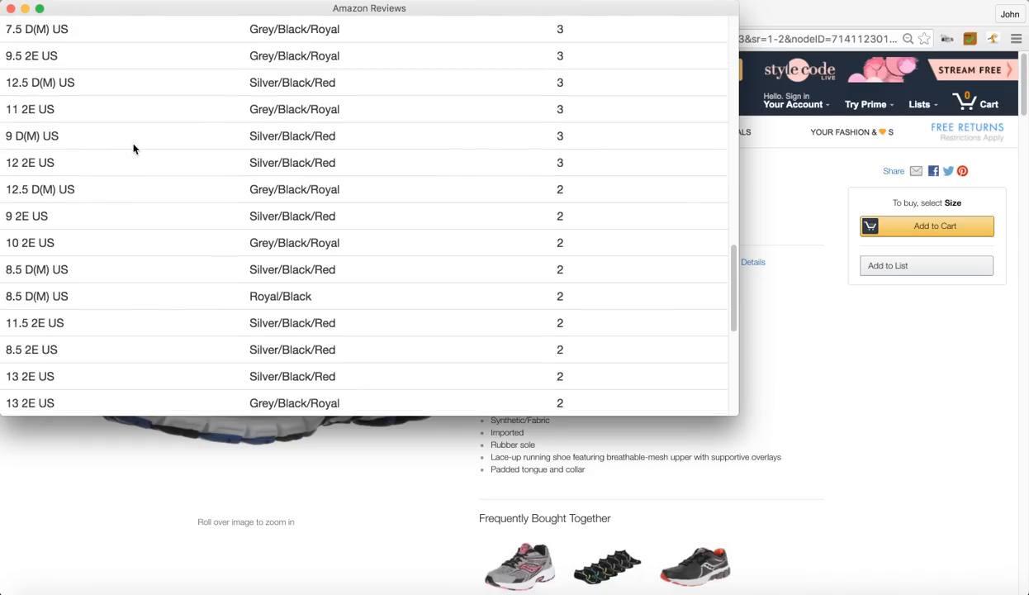
pyautogui.scroll(-3)
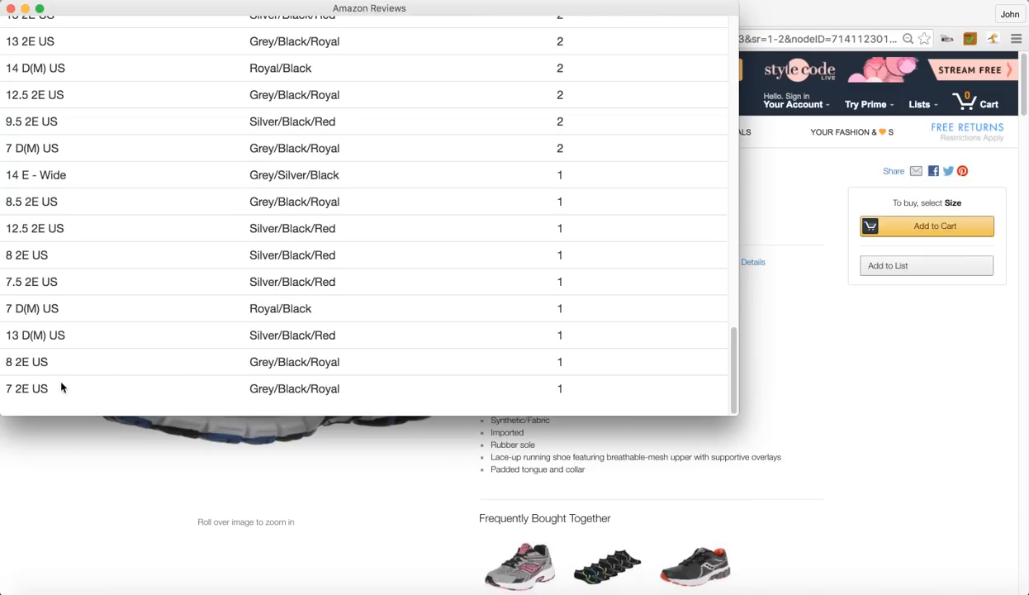
pyautogui.moveTo(175, 372)
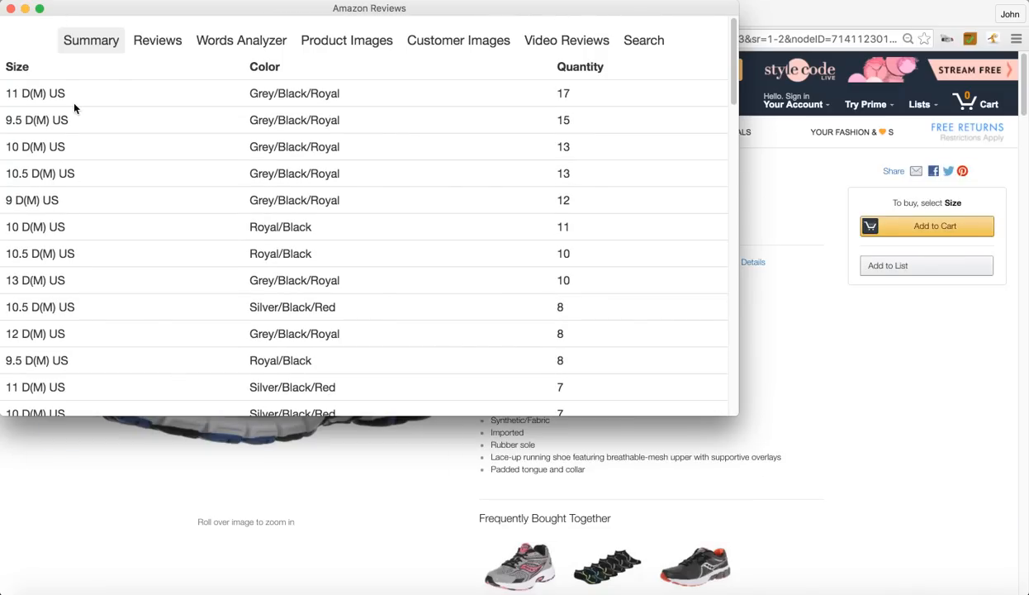
pyautogui.moveTo(100, 93)
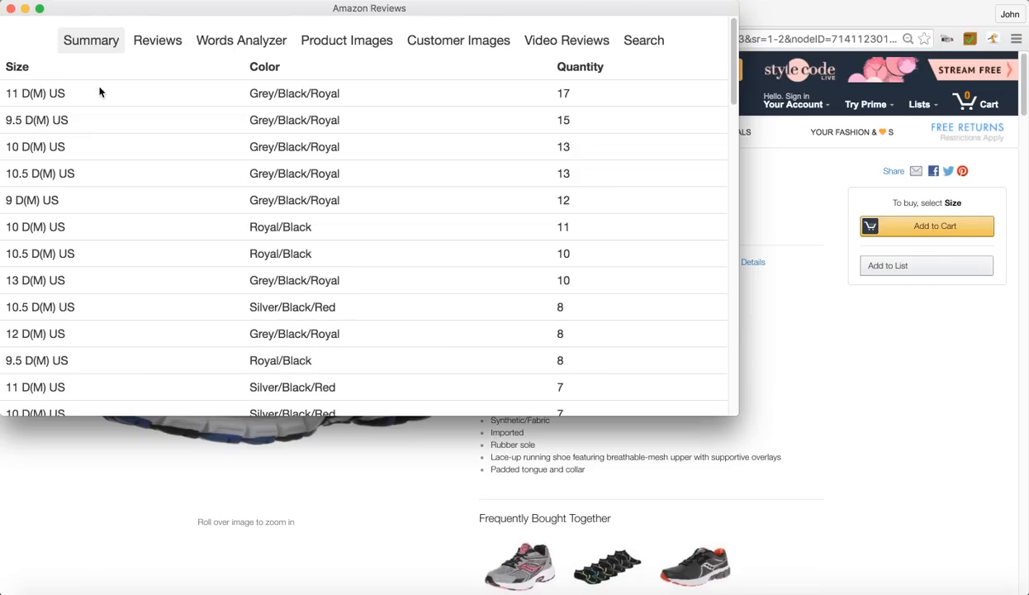
pyautogui.moveTo(95, 102)
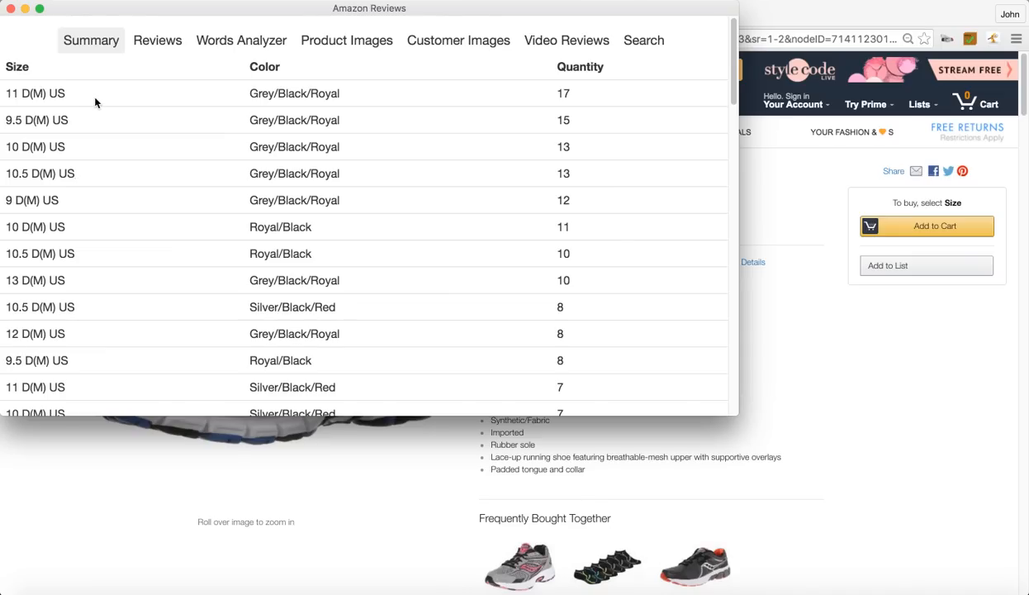
pyautogui.moveTo(140, 236)
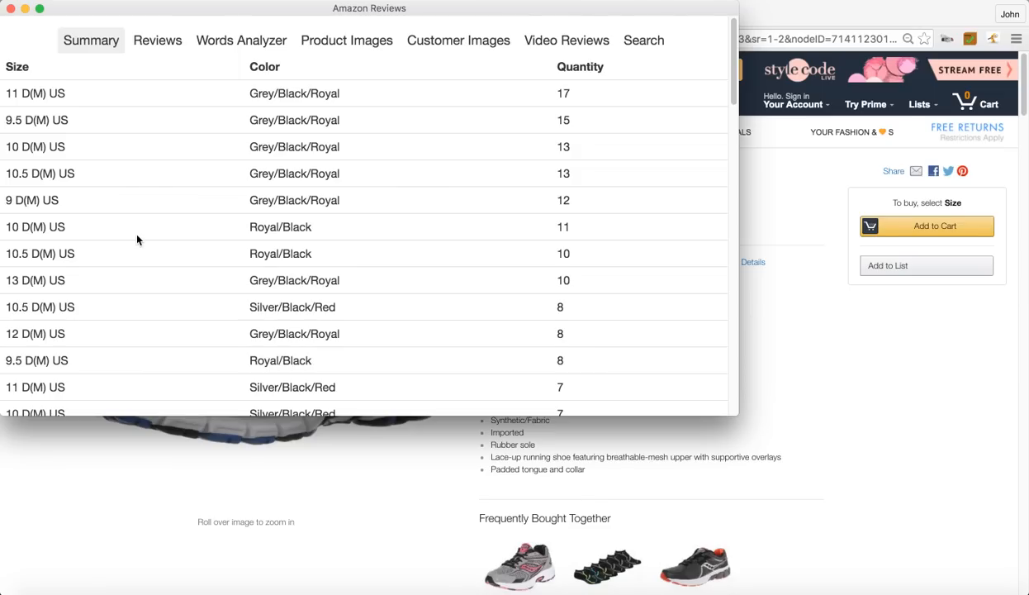
pyautogui.moveTo(195, 62)
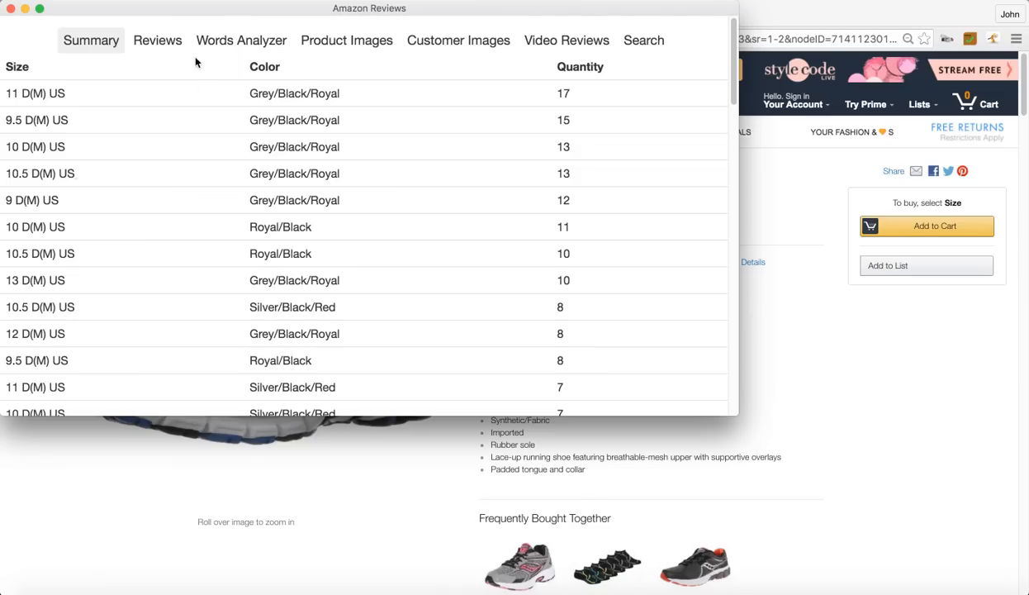
# Show ReviewSpy's Reviews tab listing all 298 reviews, 293 verified
pyautogui.click(157, 40)
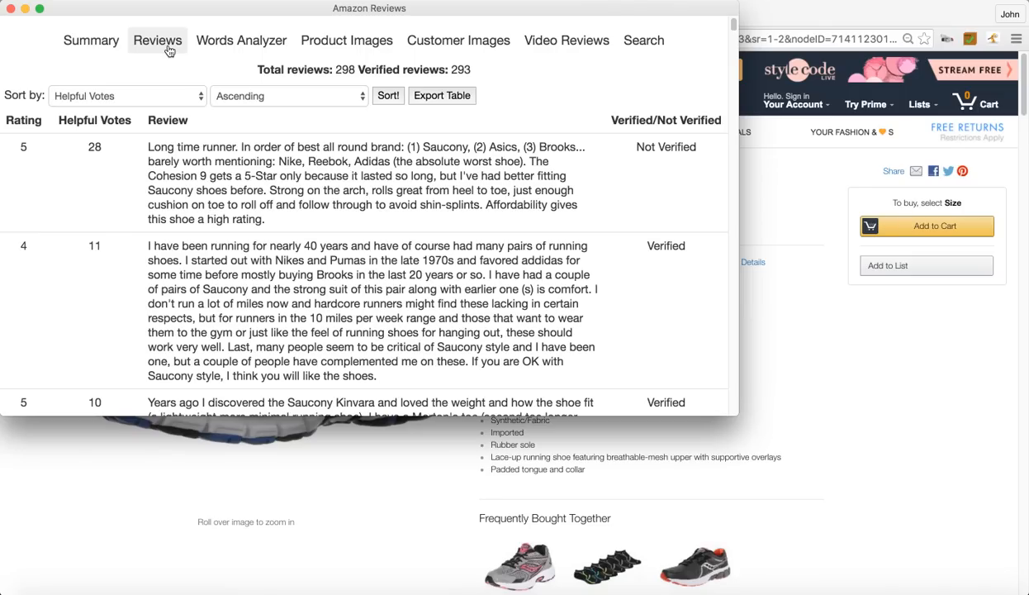
pyautogui.moveTo(108, 179)
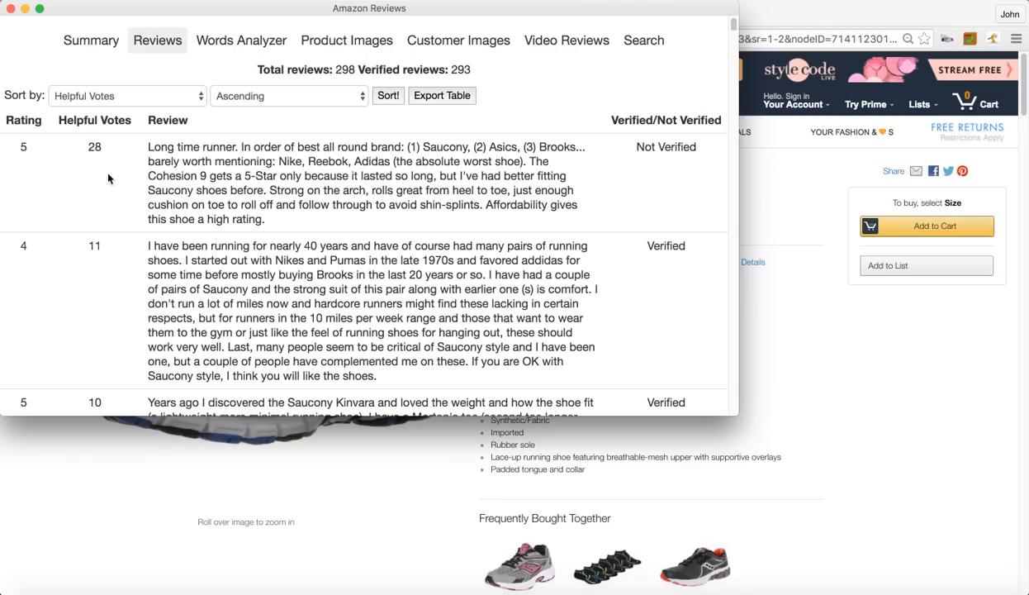
pyautogui.moveTo(67, 151)
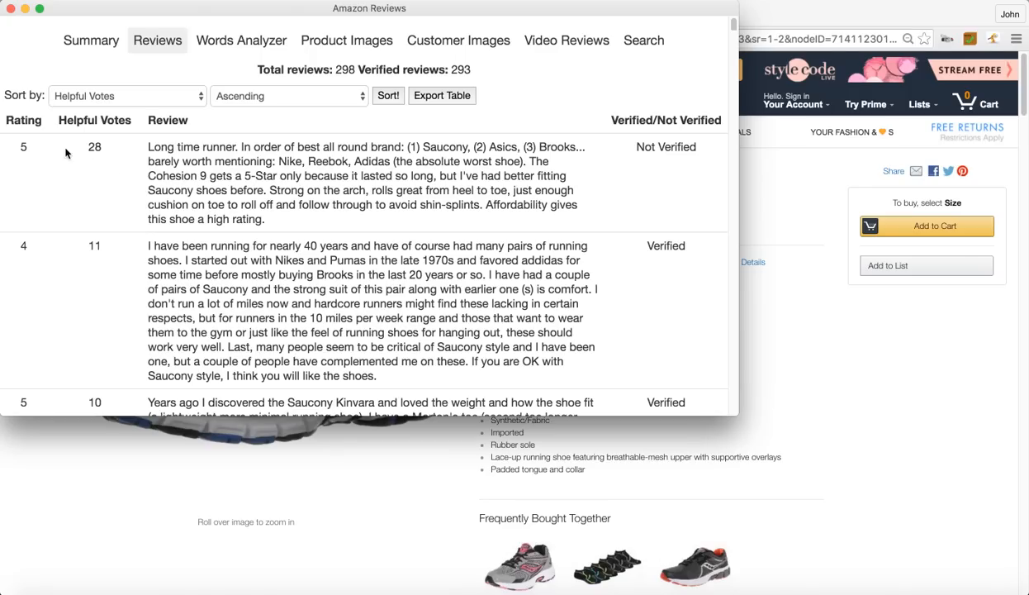
pyautogui.click(128, 96)
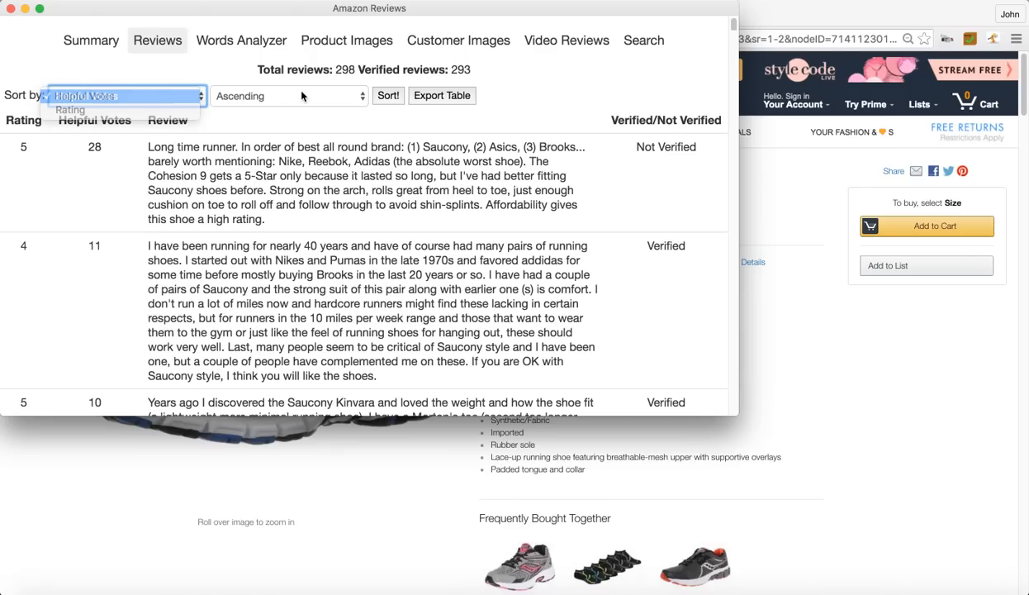
pyautogui.click(289, 96)
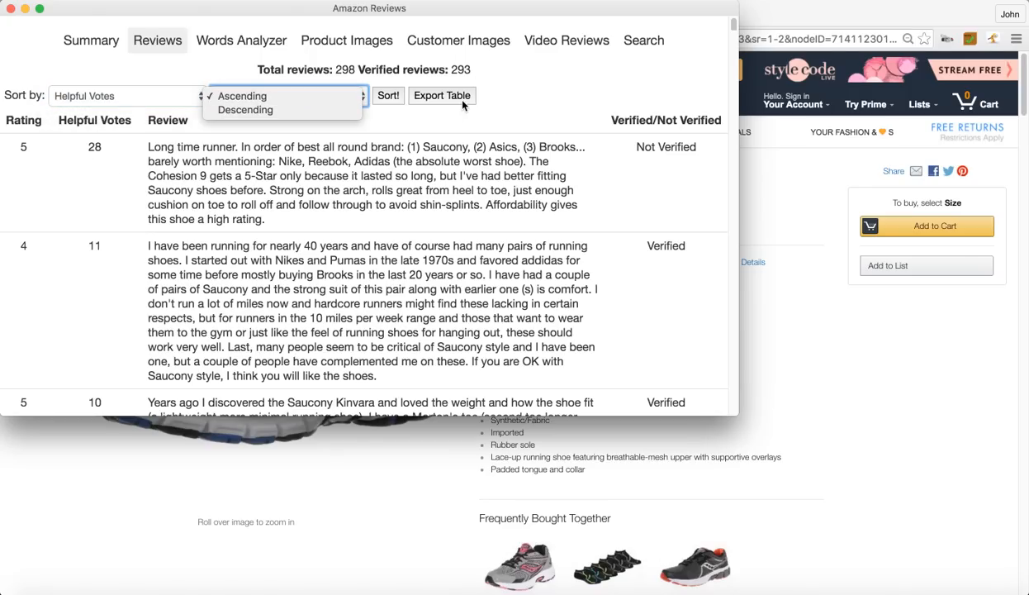
pyautogui.click(239, 95)
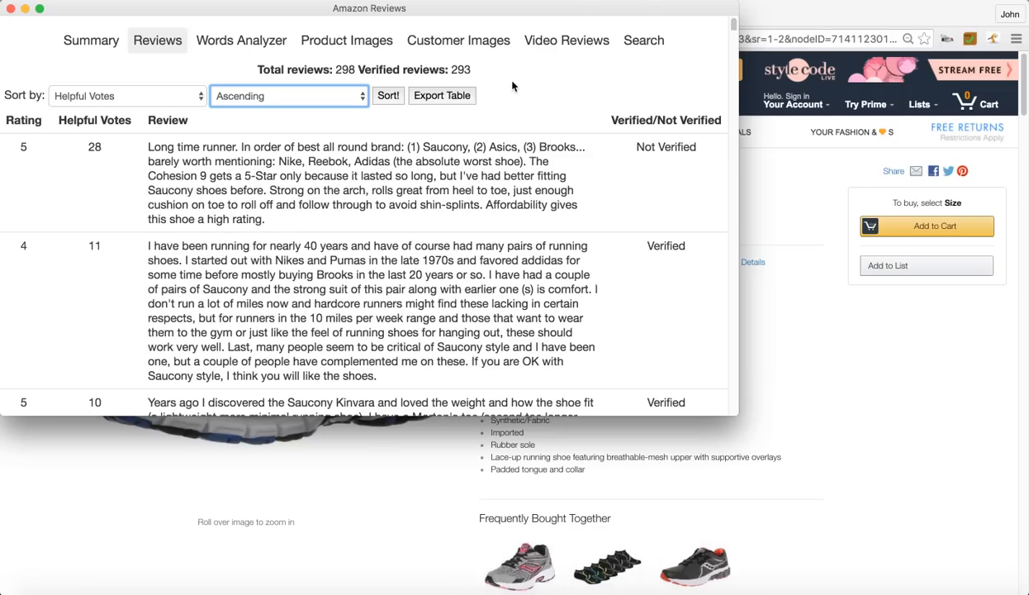
pyautogui.moveTo(405, 141)
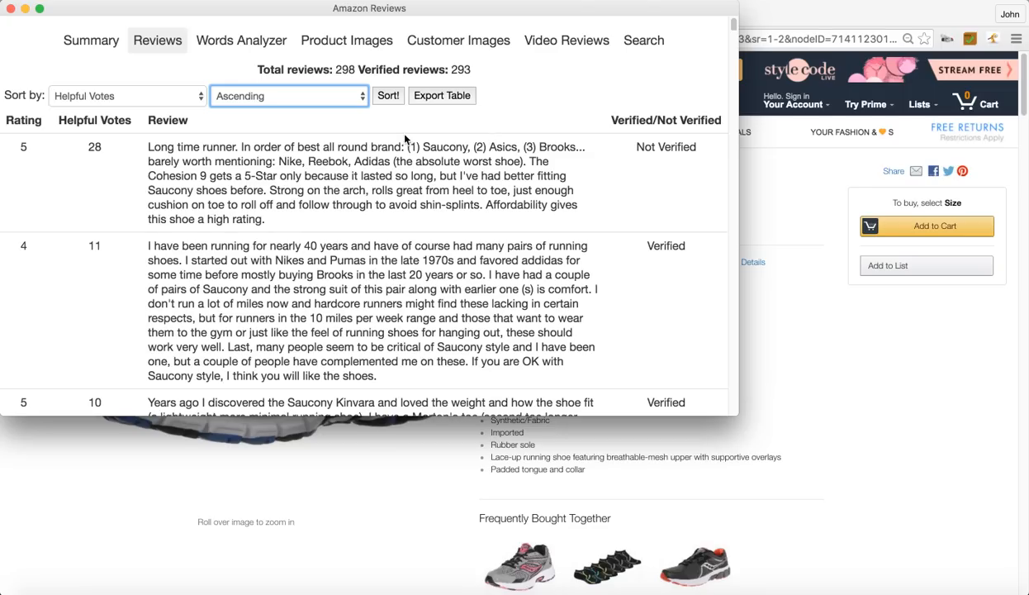
pyautogui.moveTo(38, 176)
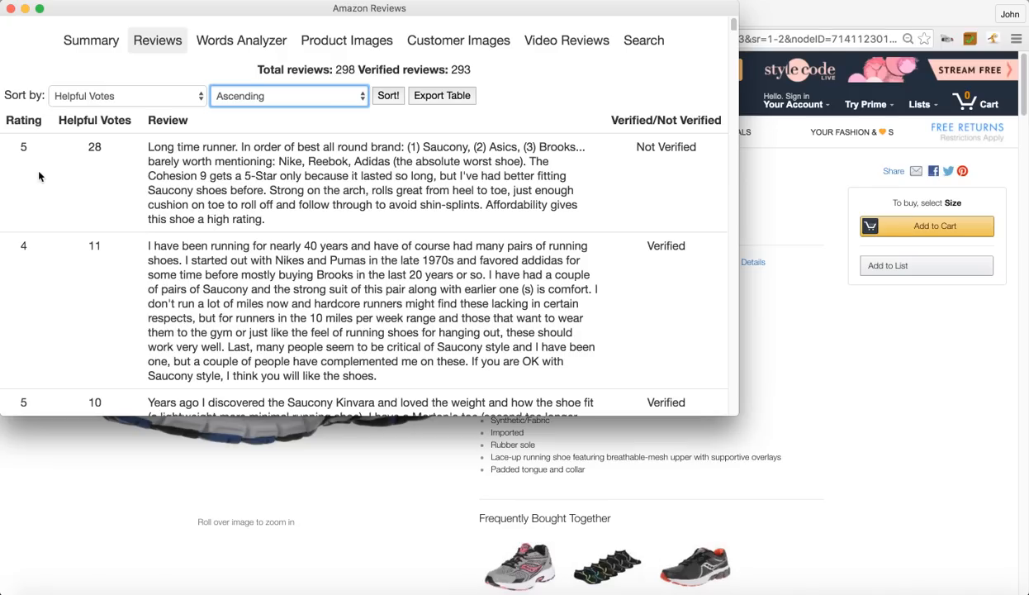
pyautogui.moveTo(250, 215)
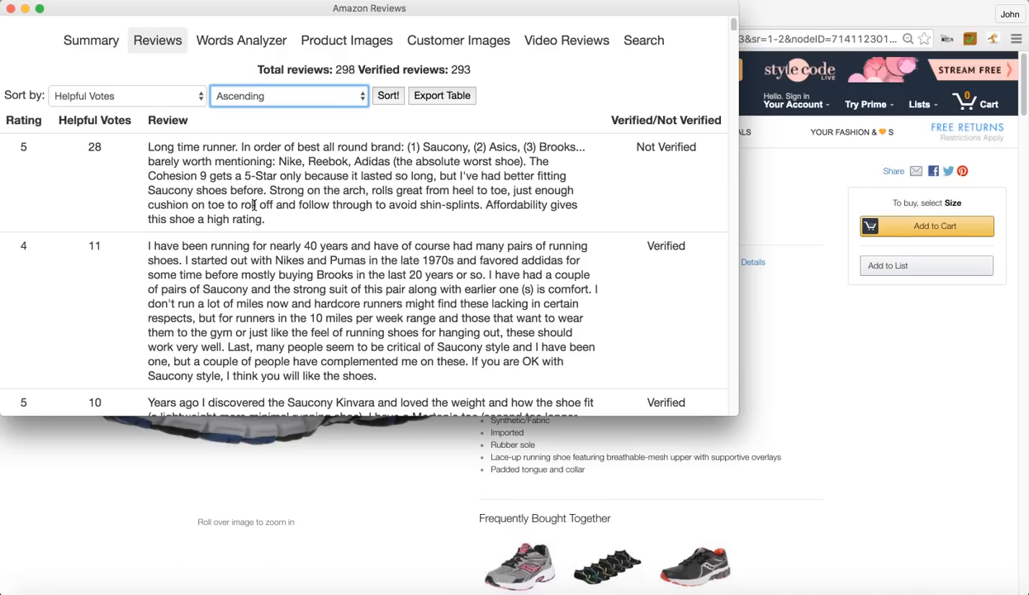
pyautogui.moveTo(259, 204)
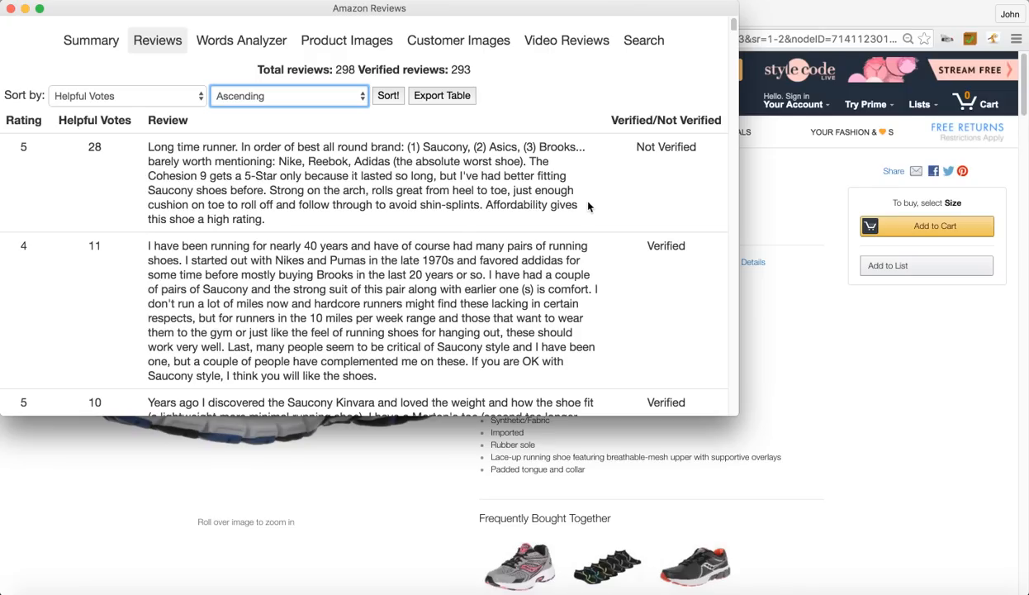
pyautogui.moveTo(670, 292)
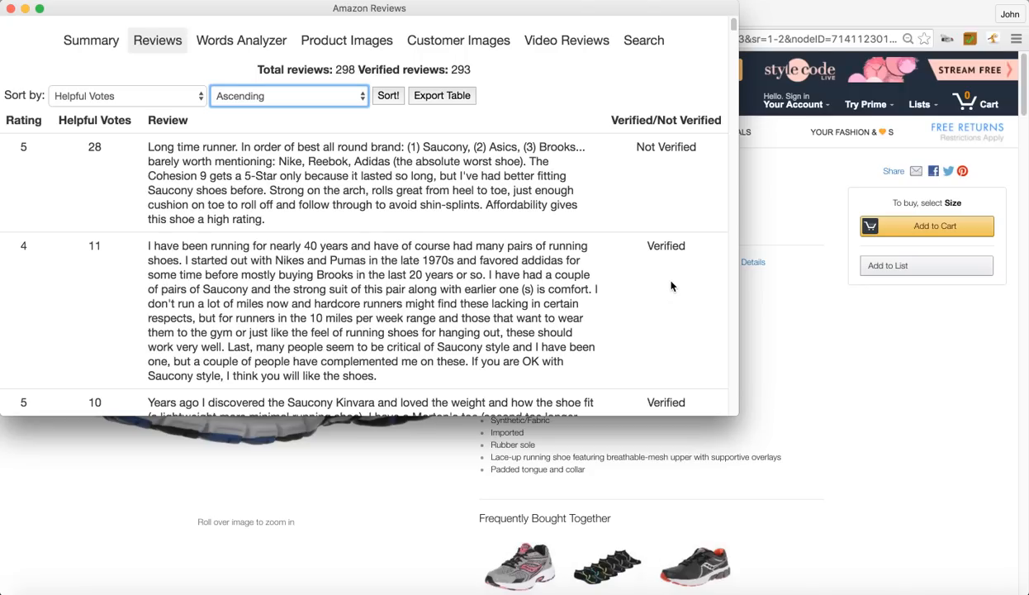
pyautogui.moveTo(274, 80)
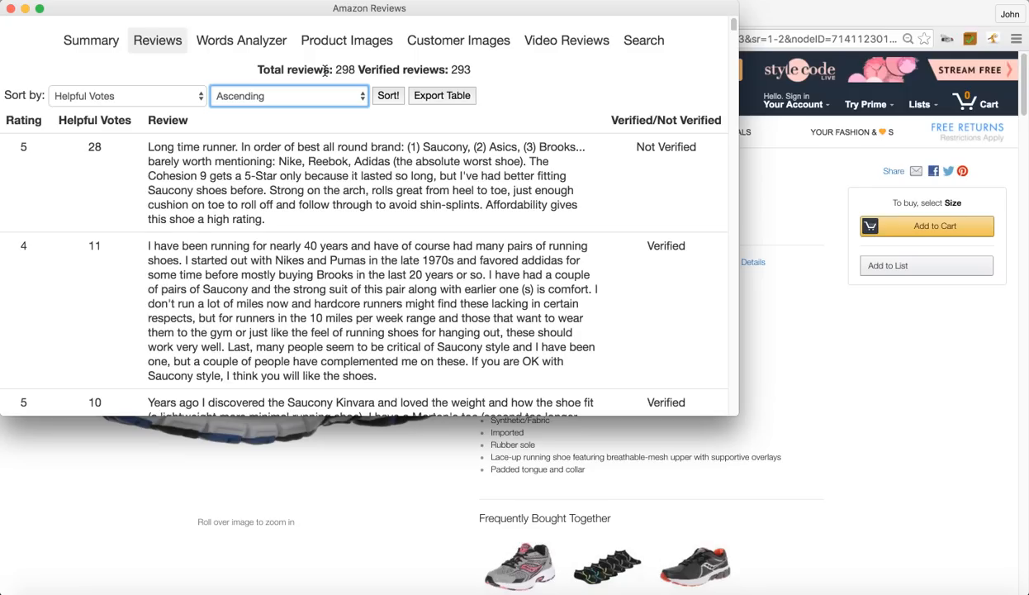
pyautogui.moveTo(487, 85)
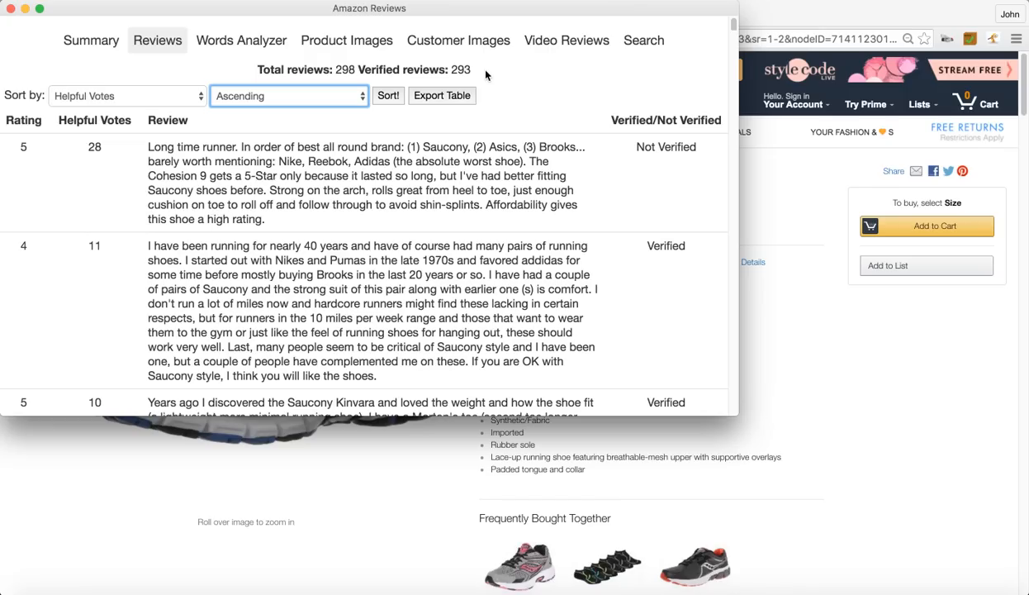
pyautogui.moveTo(263, 40)
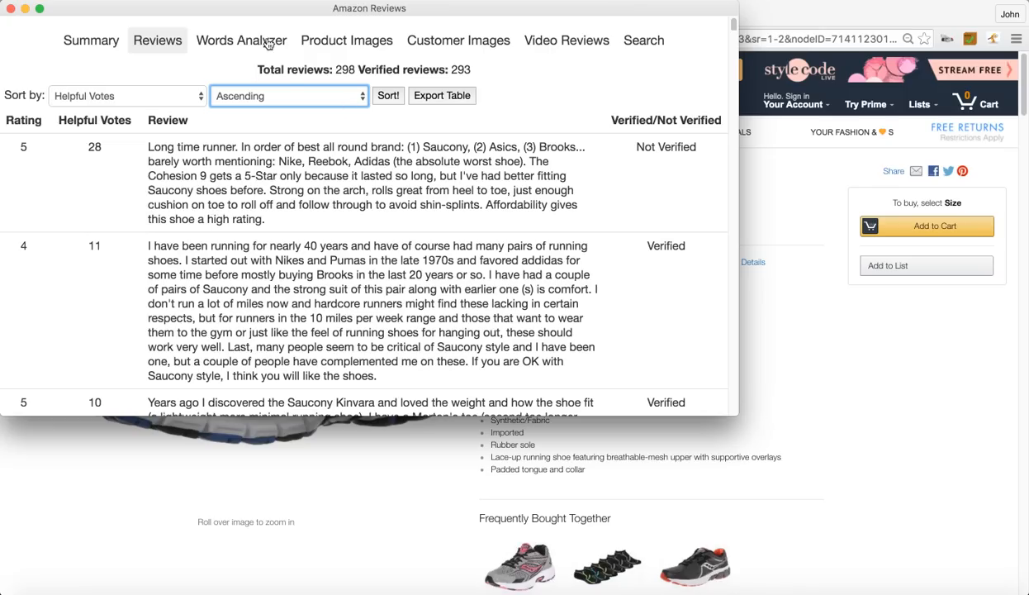
# Configure Words Analyzer for three-word phrases with minimum 4 occurrences
pyautogui.click(242, 39)
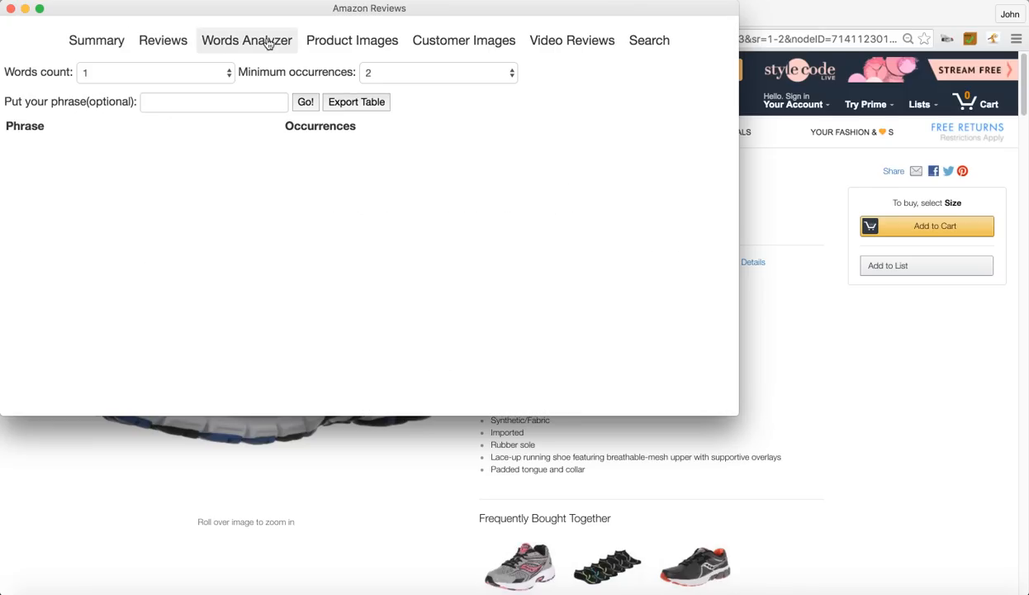
pyautogui.moveTo(275, 66)
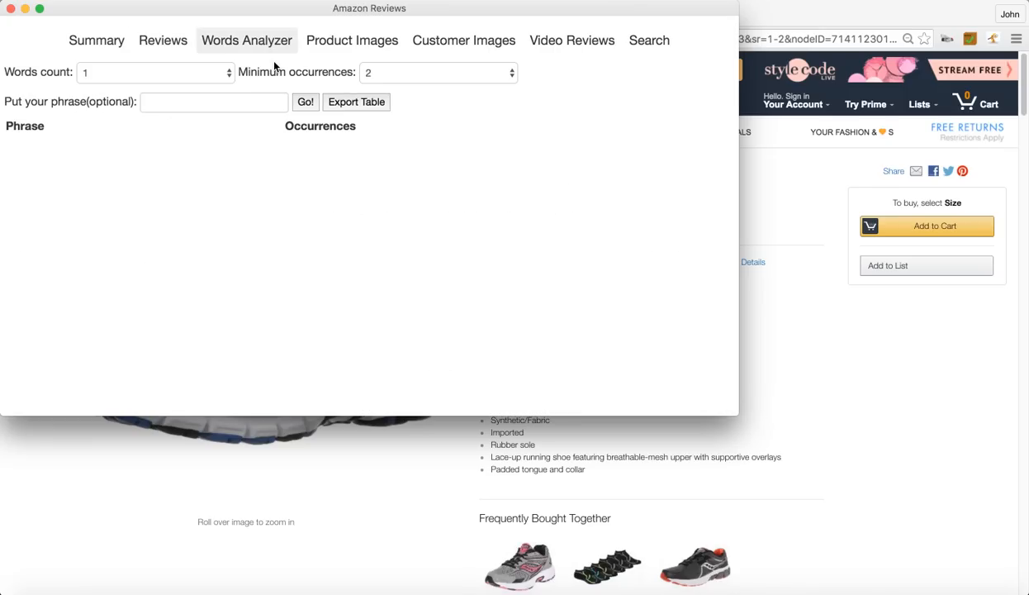
pyautogui.moveTo(223, 83)
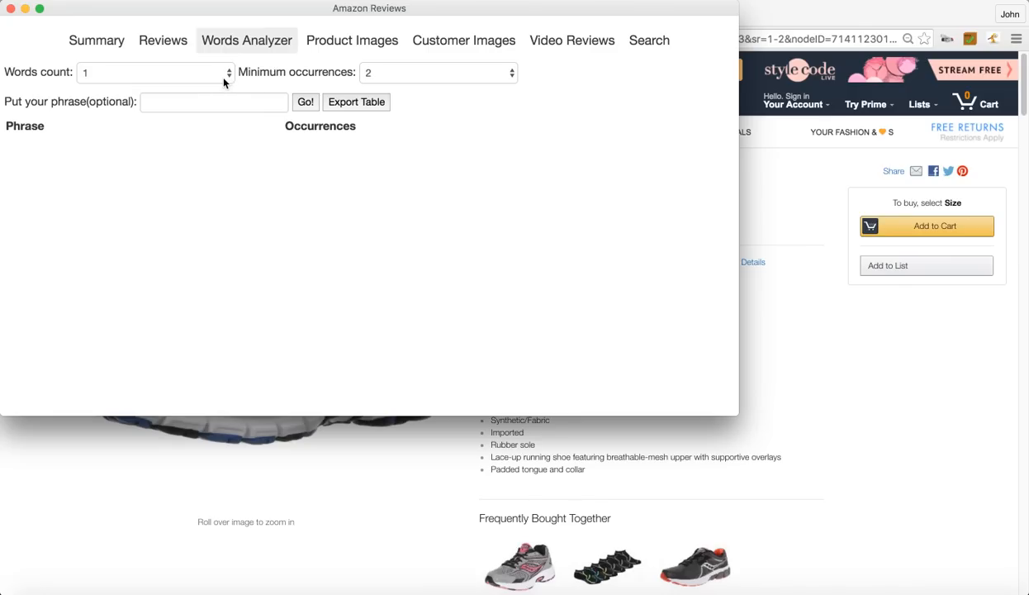
pyautogui.moveTo(230, 76)
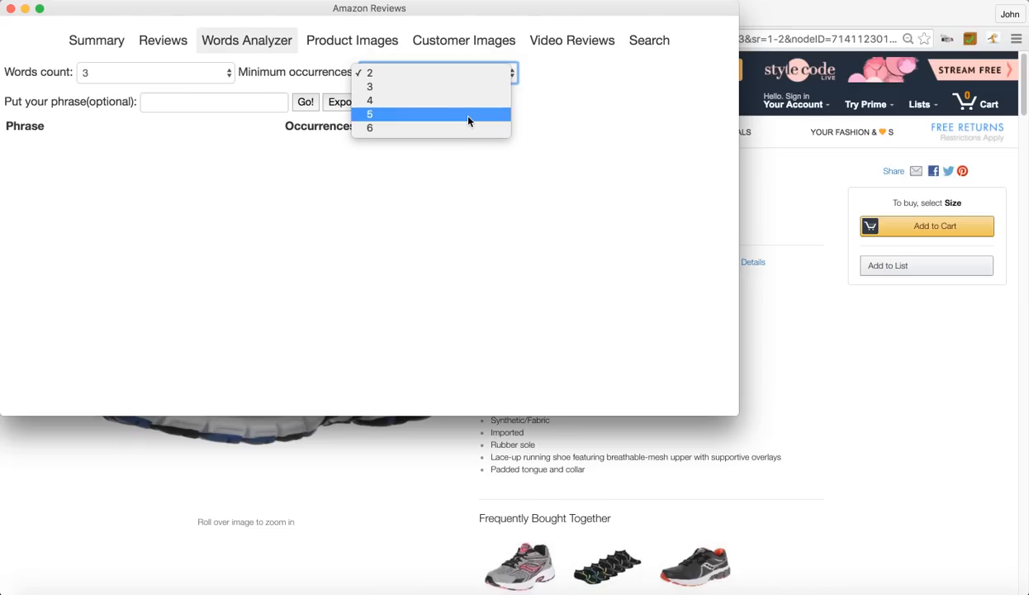
pyautogui.moveTo(475, 100)
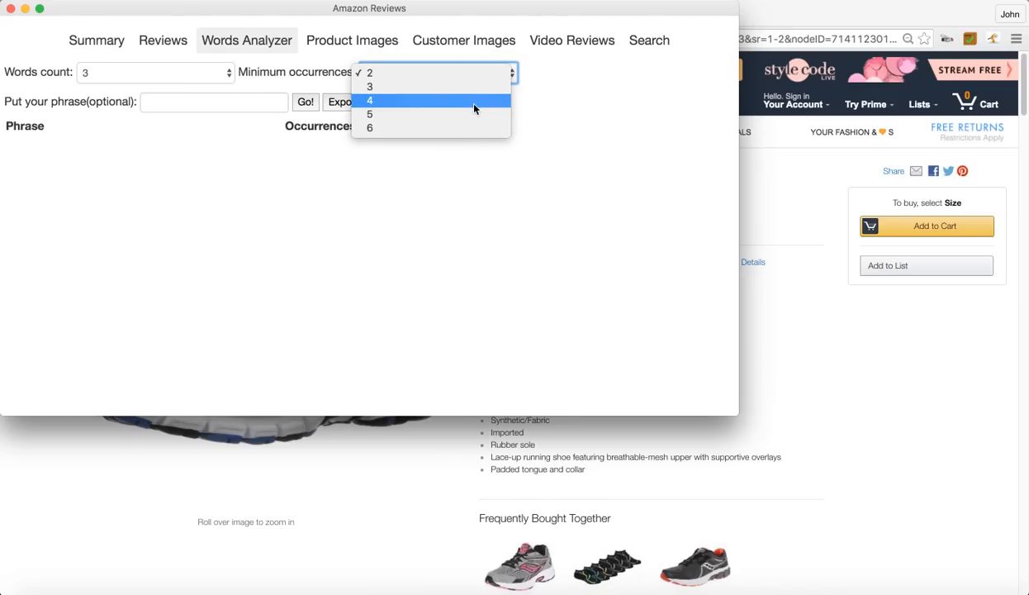
pyautogui.moveTo(437, 114)
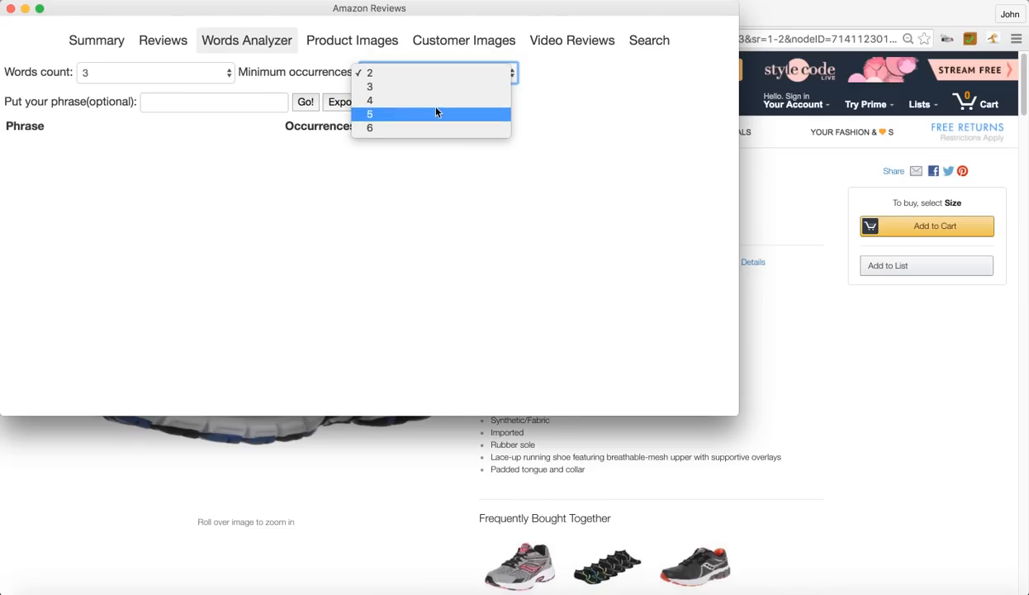
pyautogui.click(370, 100)
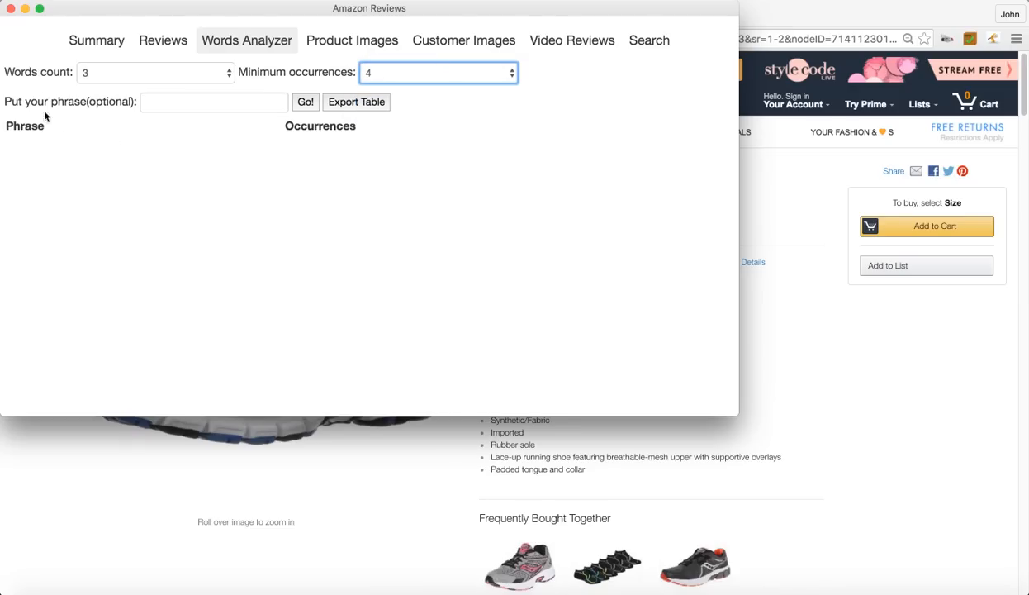
pyautogui.moveTo(328, 86)
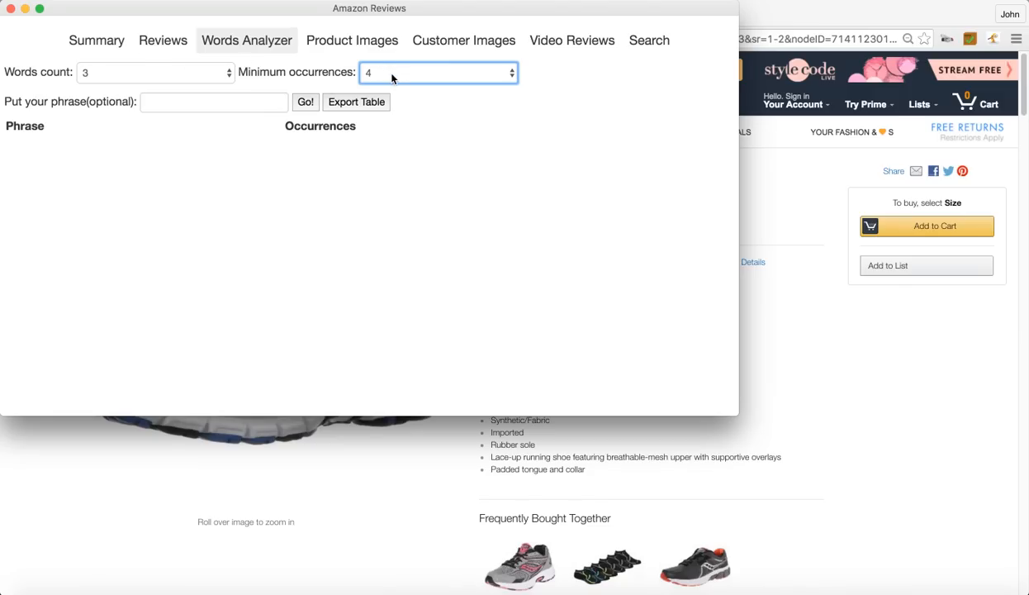
pyautogui.moveTo(310, 110)
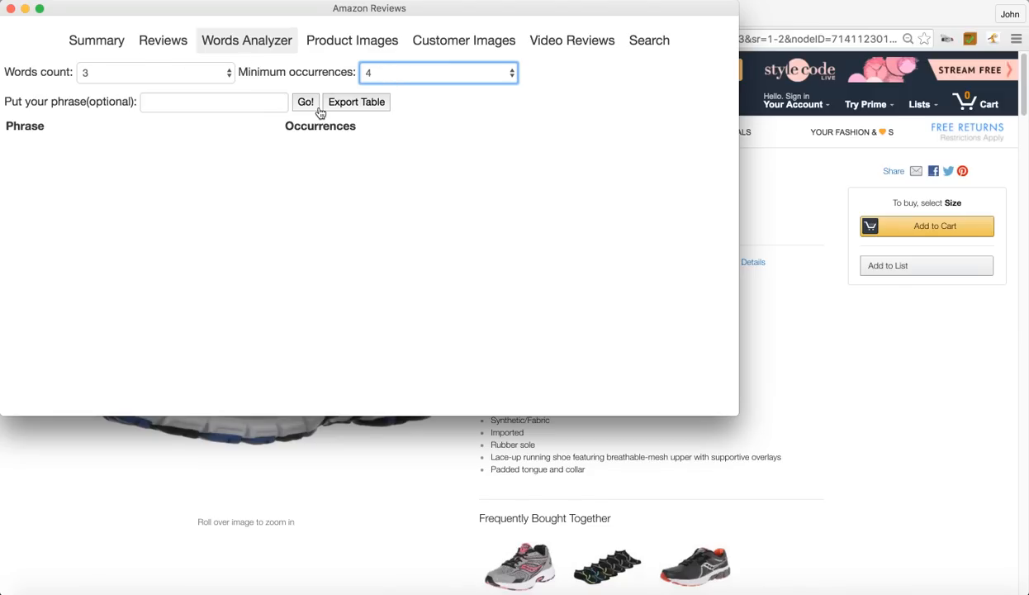
# Run the Words Analyzer, listing 'i have' (9) and 'these shoes are' (8)
pyautogui.click(305, 102)
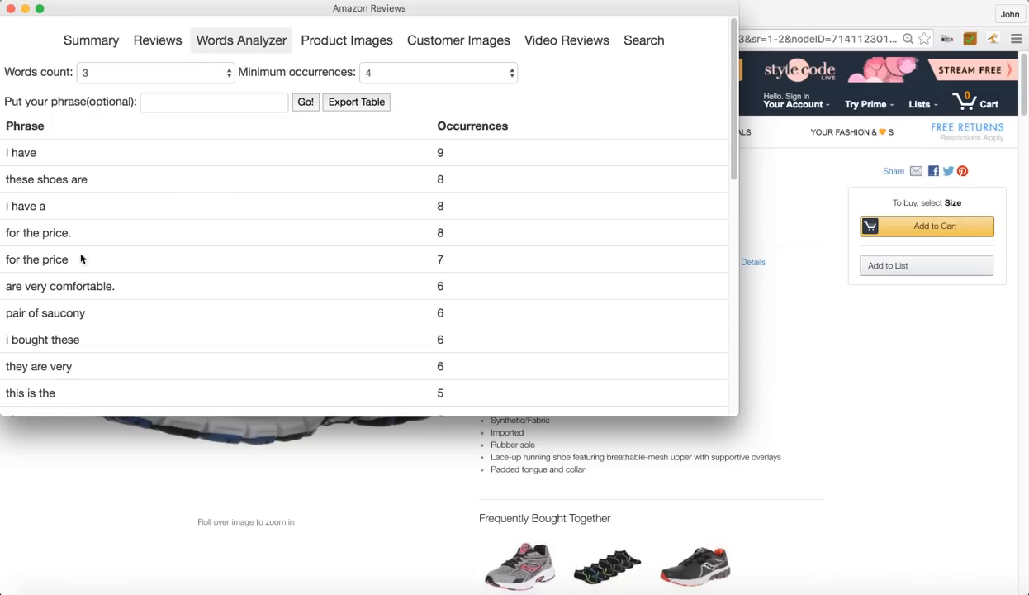
pyautogui.scroll(-3)
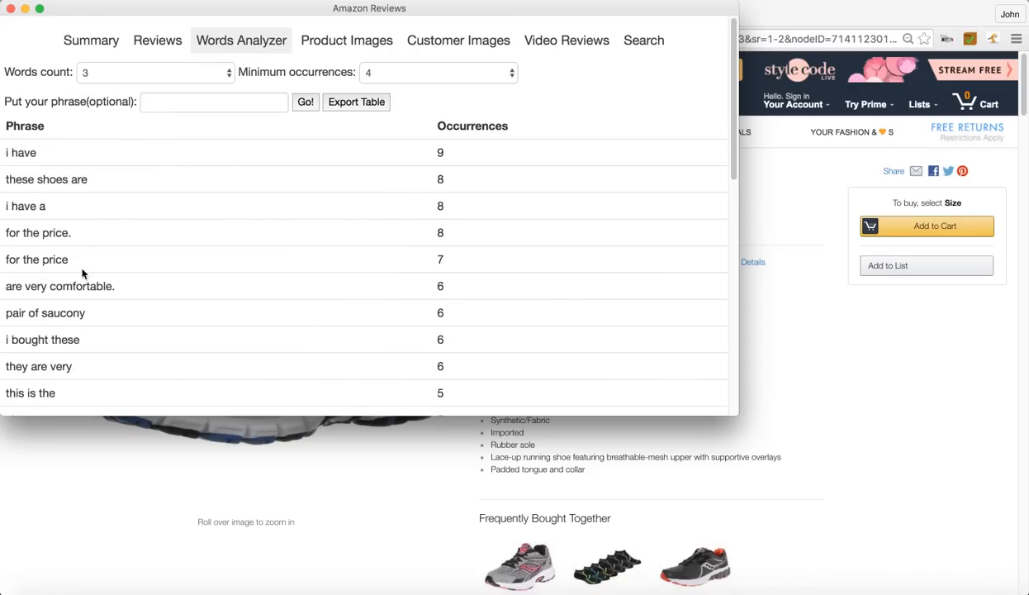
pyautogui.click(214, 102)
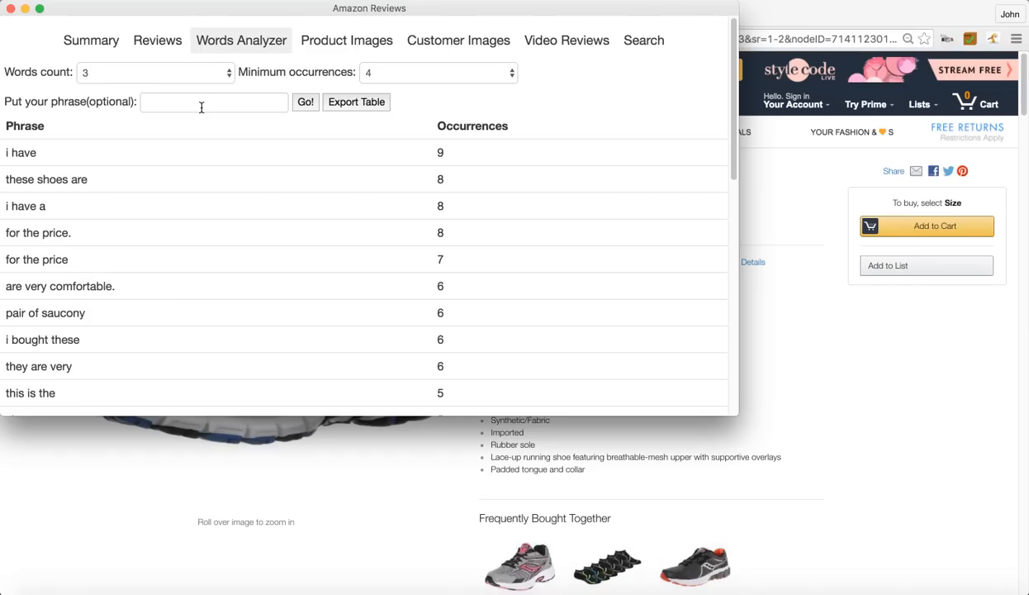
# Enter 'discount' in ReviewSpy's optional phrase field
pyautogui.click(214, 102)
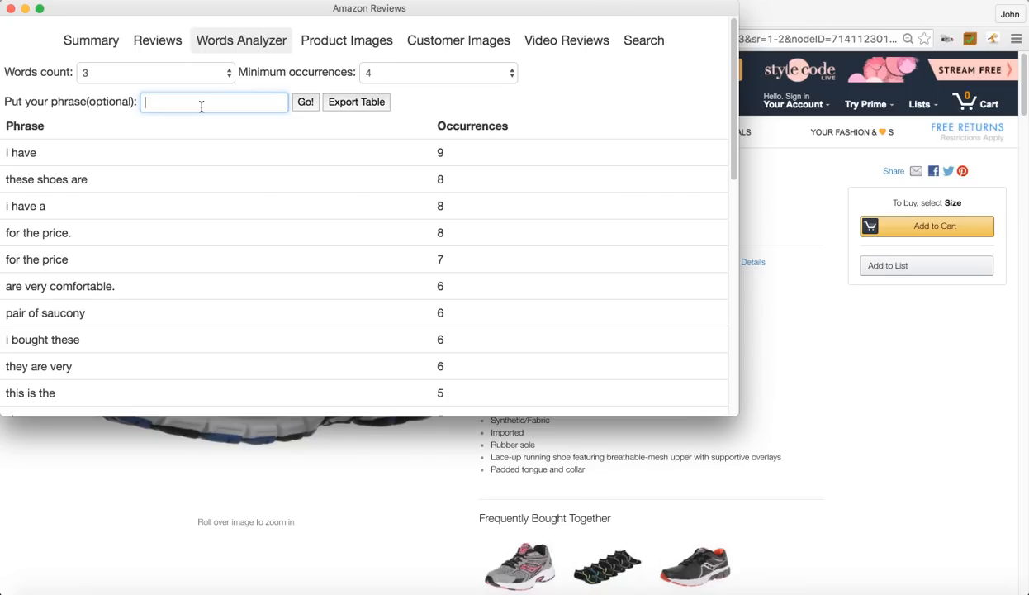
pyautogui.moveTo(166, 41)
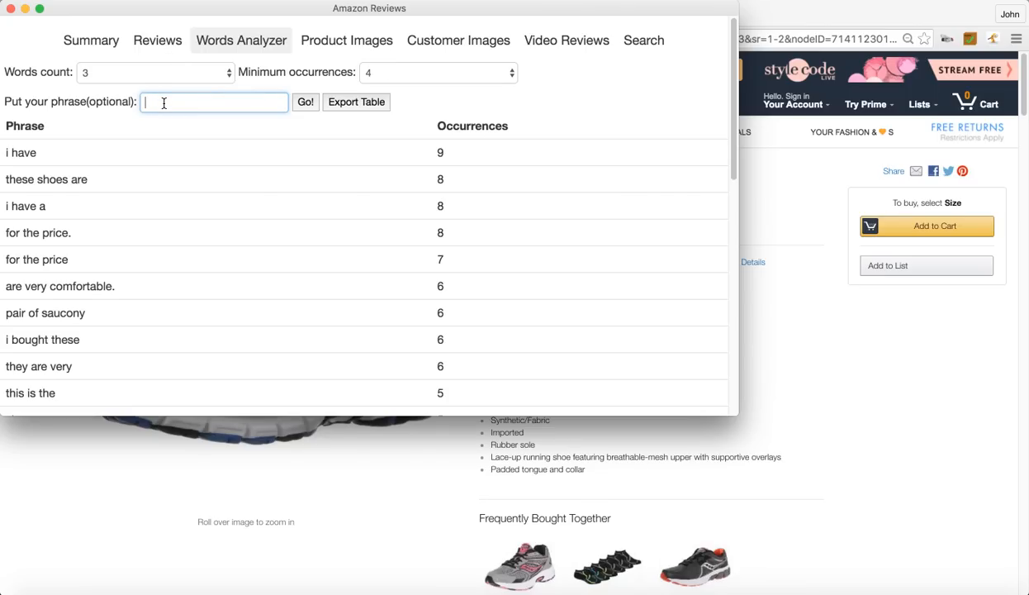
pyautogui.write('discount')
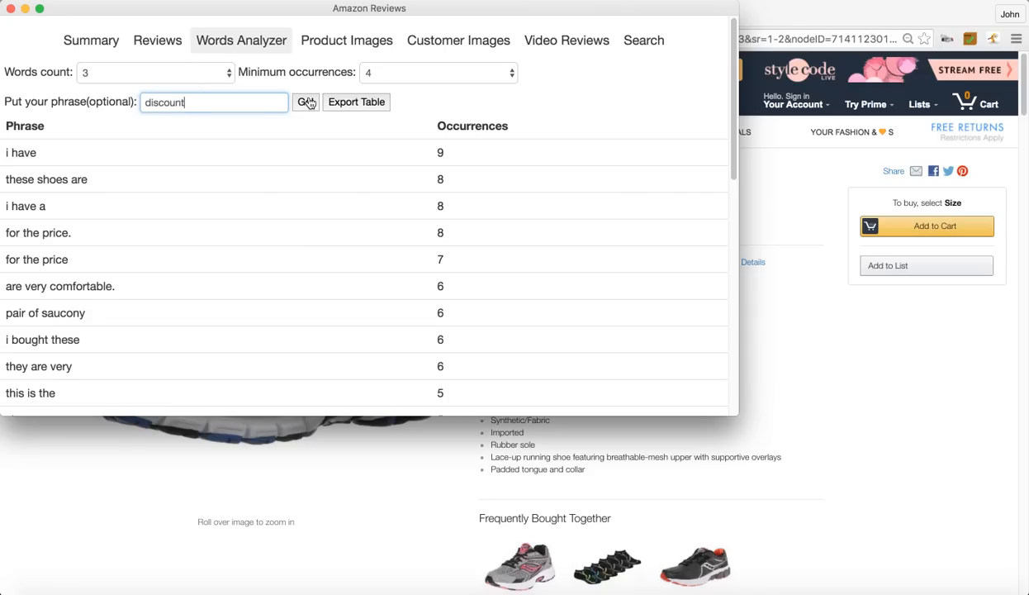
# Count occurrences of 'discount' in the reviews, returning one result
pyautogui.click(305, 101)
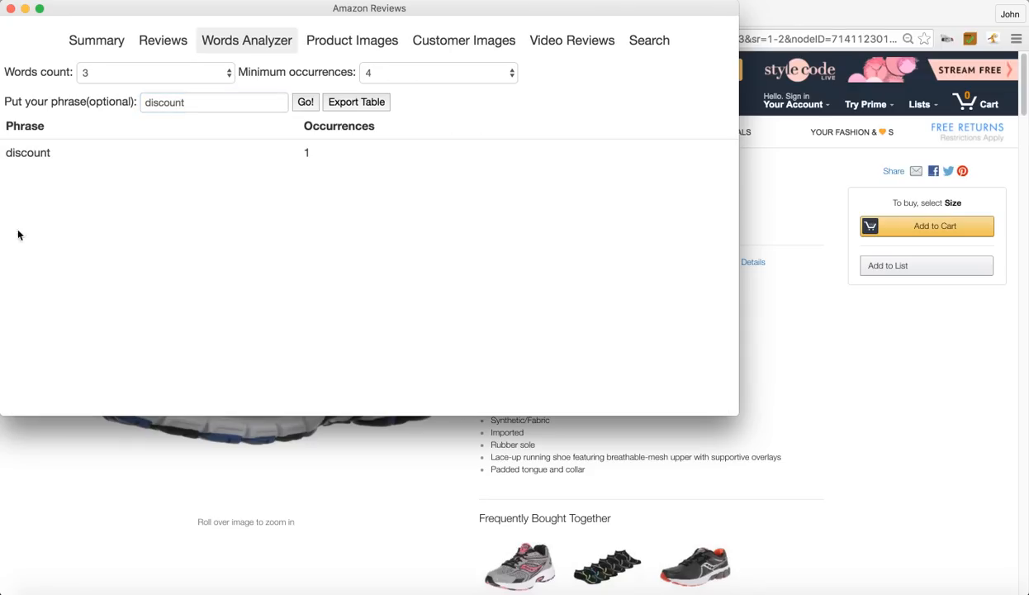
pyautogui.moveTo(379, 161)
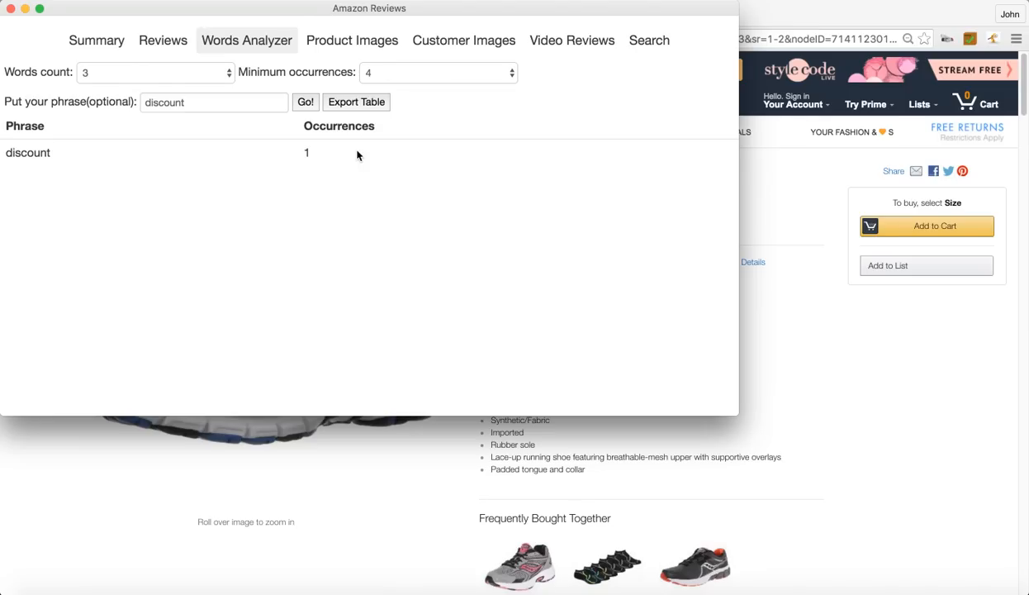
pyautogui.moveTo(413, 232)
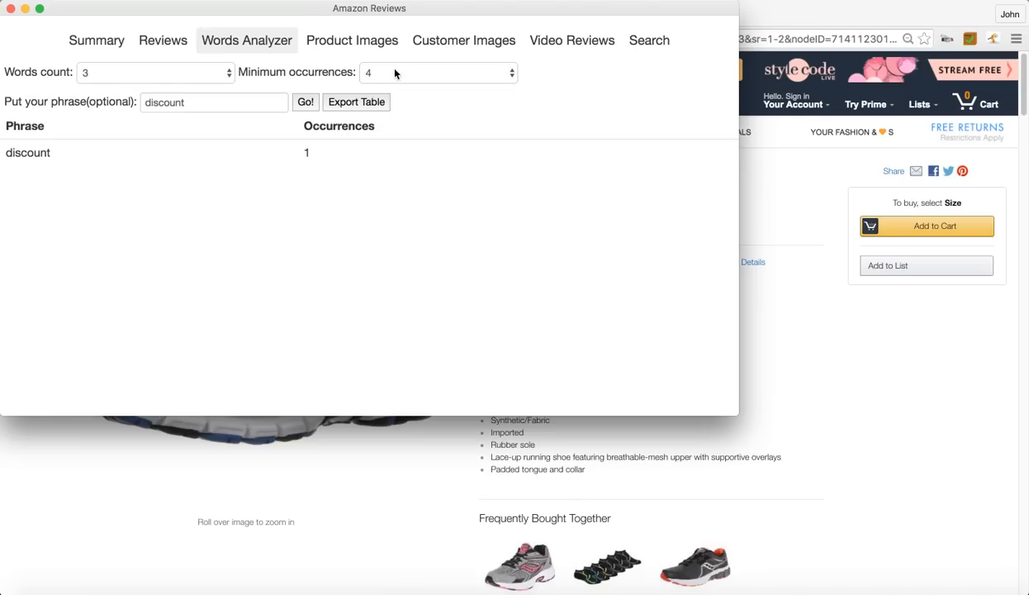
pyautogui.moveTo(364, 51)
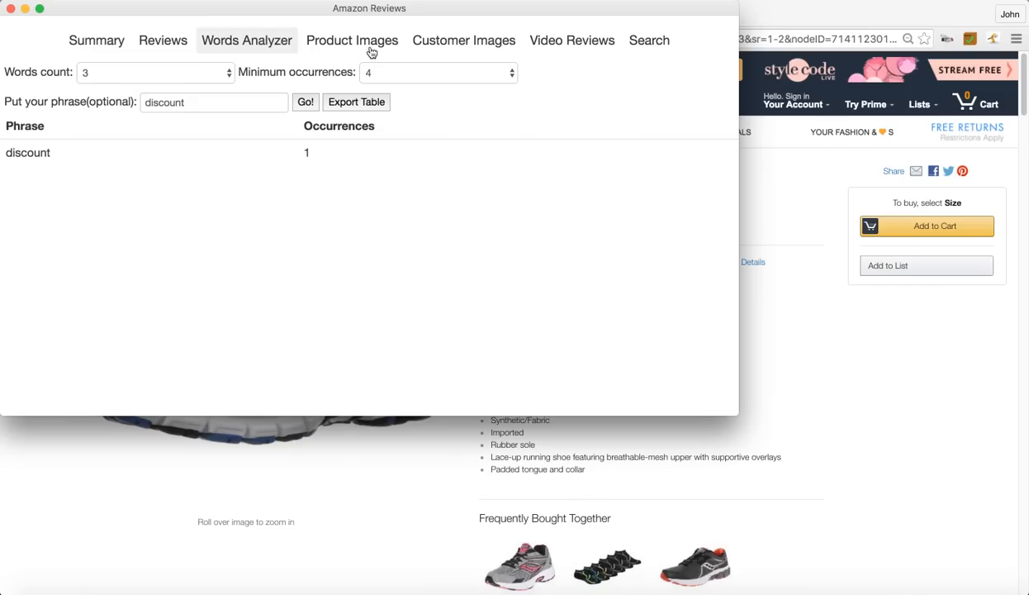
pyautogui.moveTo(375, 47)
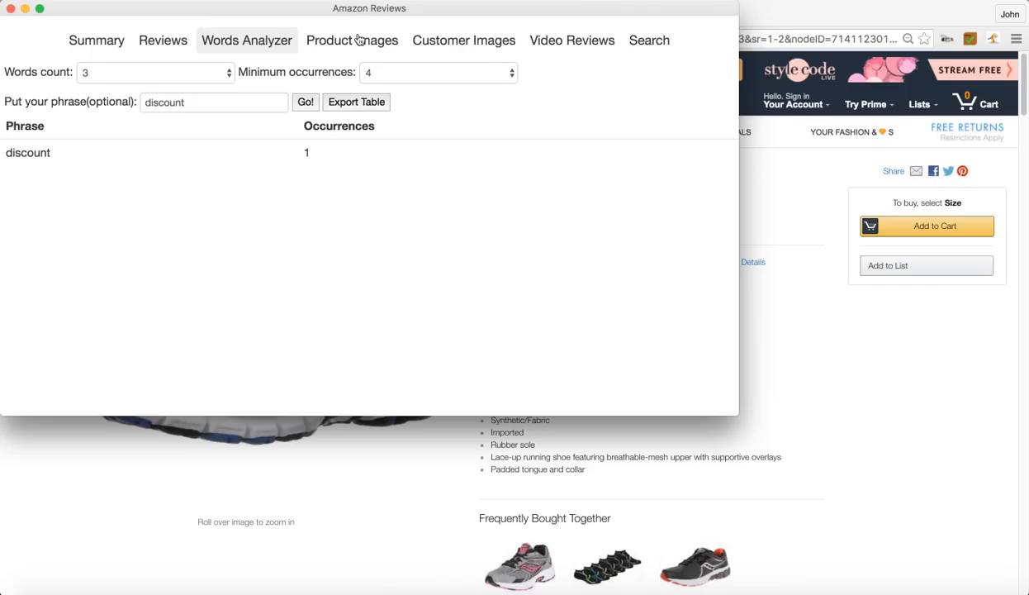
pyautogui.moveTo(363, 50)
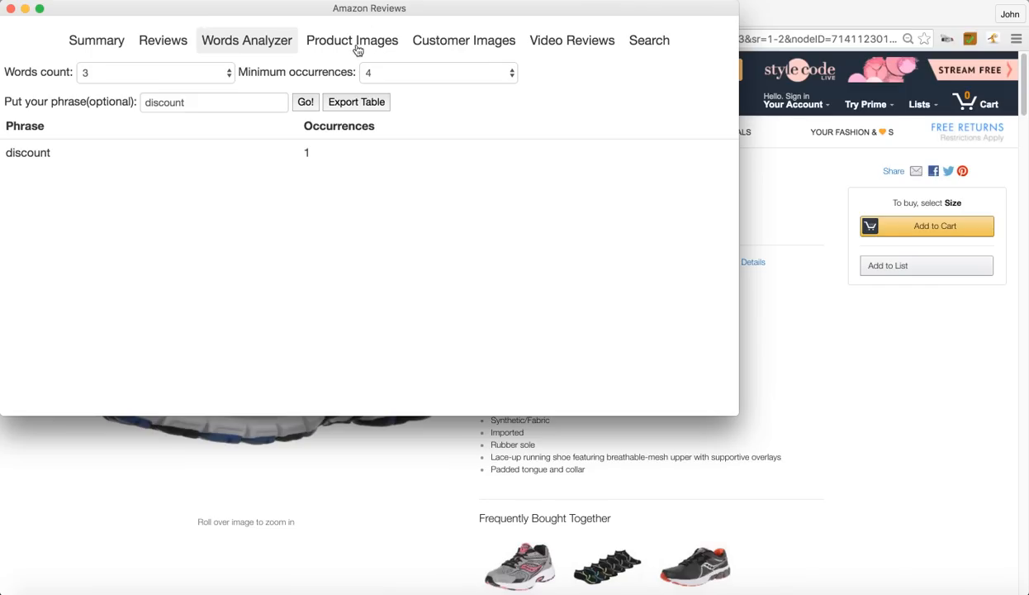
pyautogui.moveTo(378, 50)
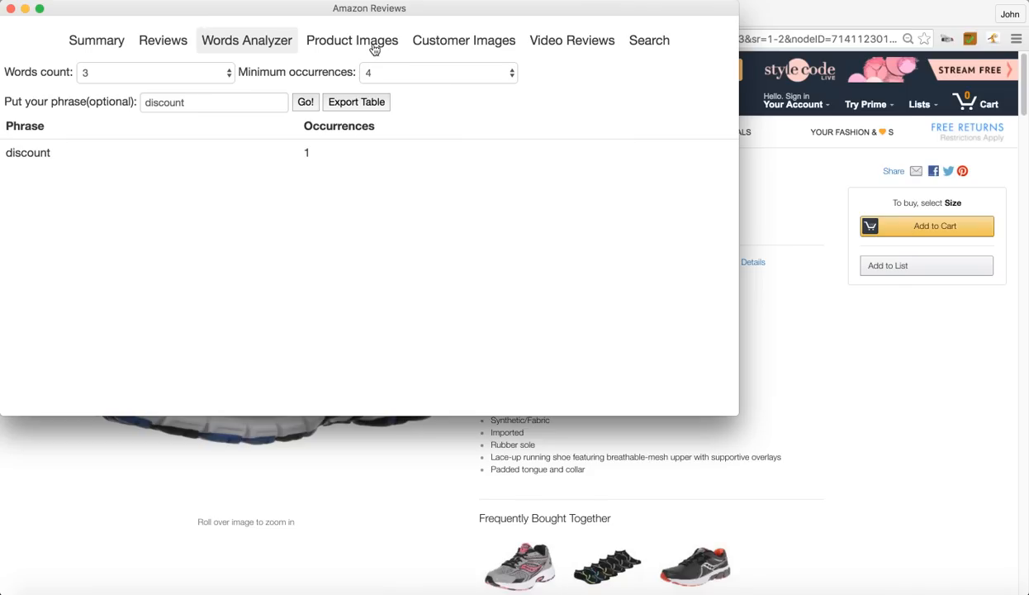
pyautogui.moveTo(404, 46)
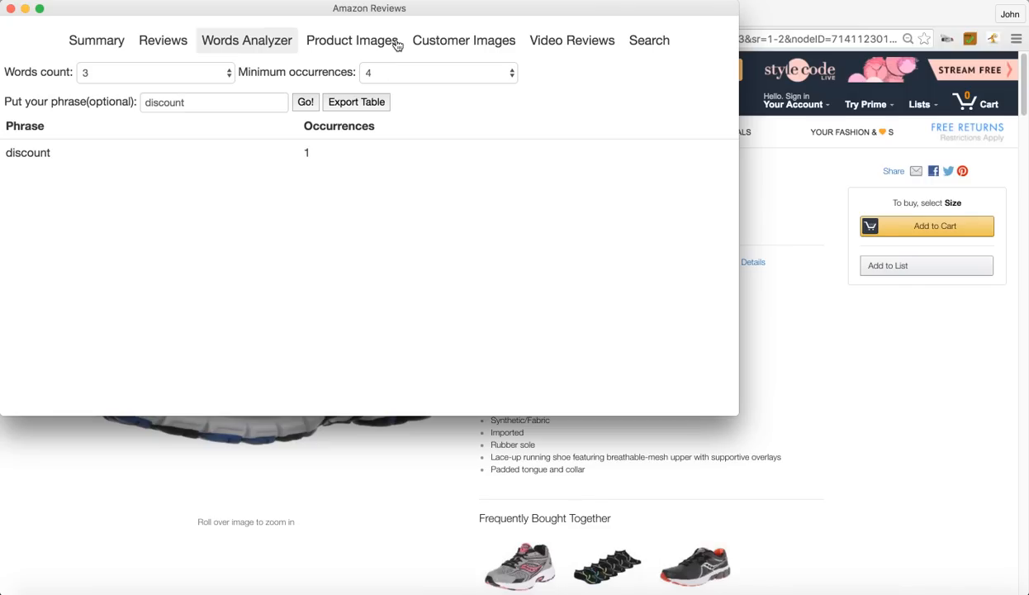
pyautogui.moveTo(457, 47)
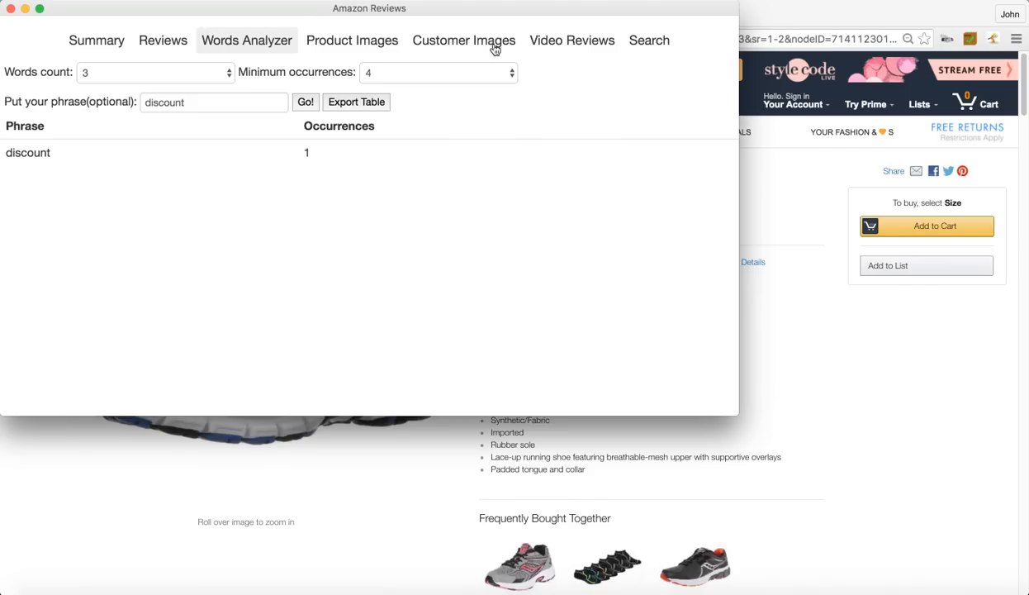
pyautogui.moveTo(564, 46)
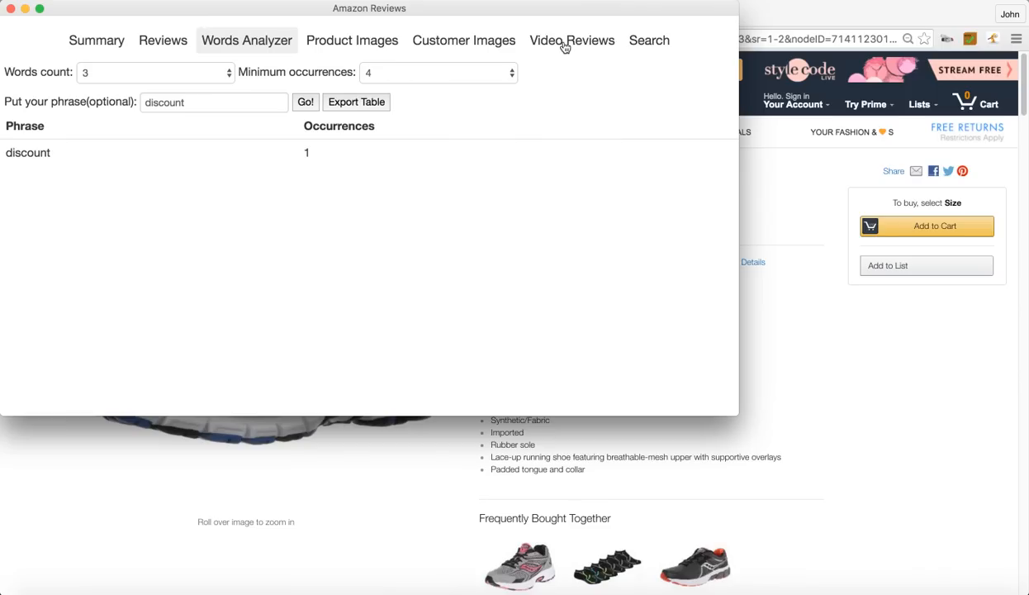
pyautogui.moveTo(362, 40)
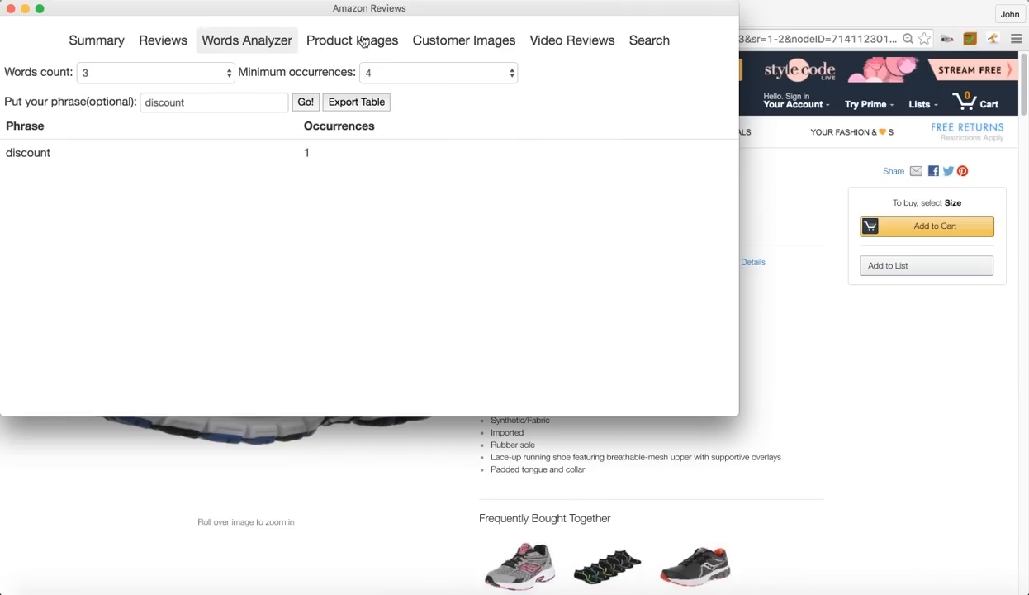
pyautogui.moveTo(602, 38)
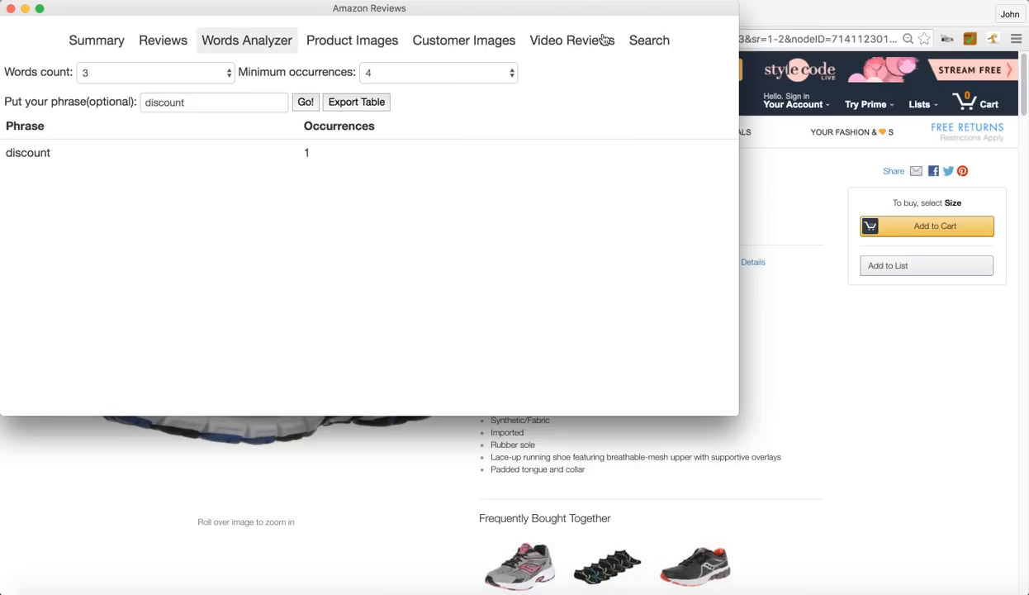
pyautogui.moveTo(649, 51)
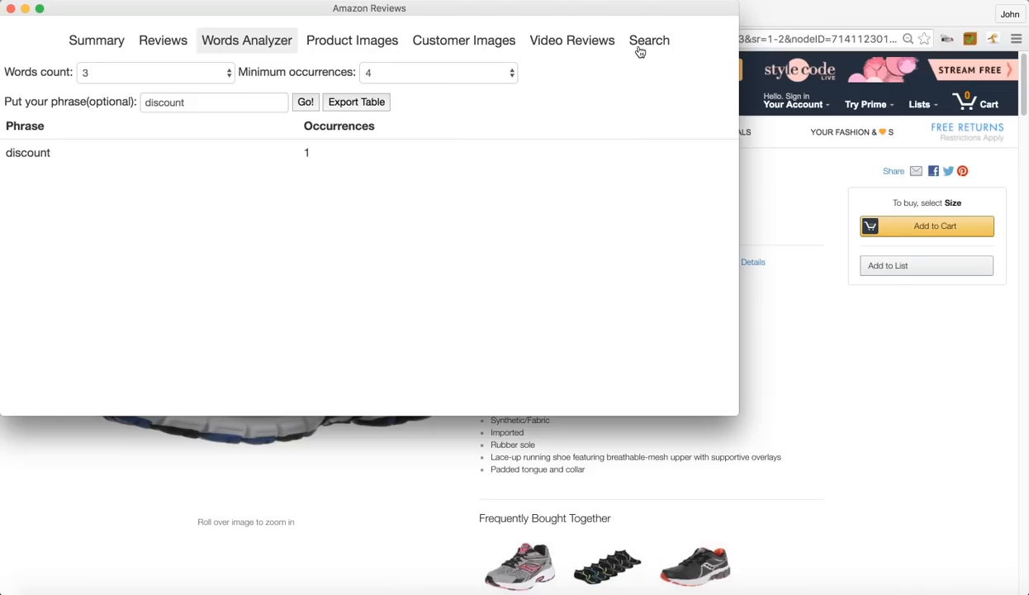
pyautogui.moveTo(640, 49)
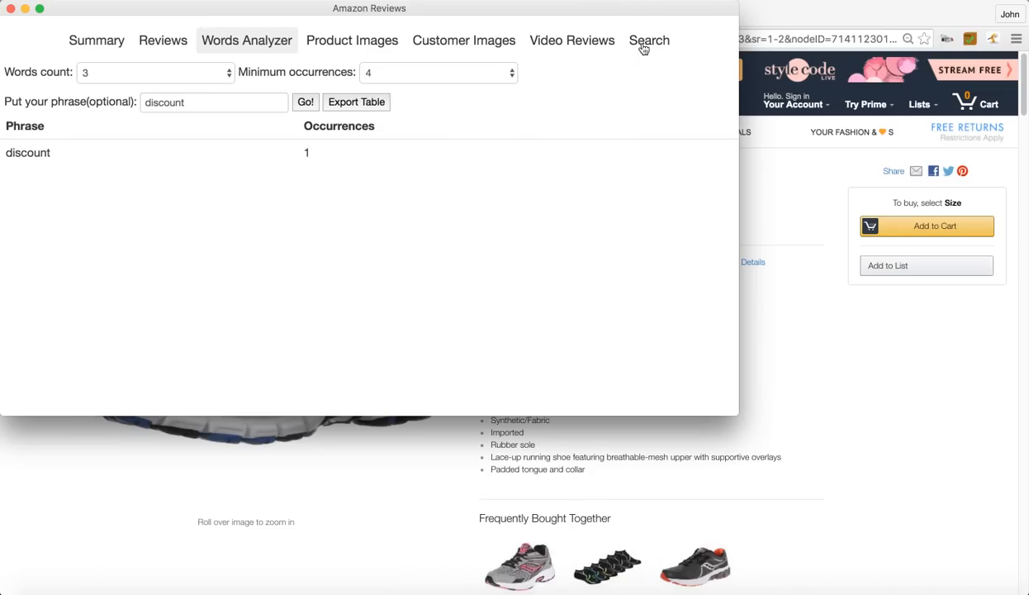
# Open ReviewSpy's Search tab and focus the empty Search by ASIN field
pyautogui.click(649, 40)
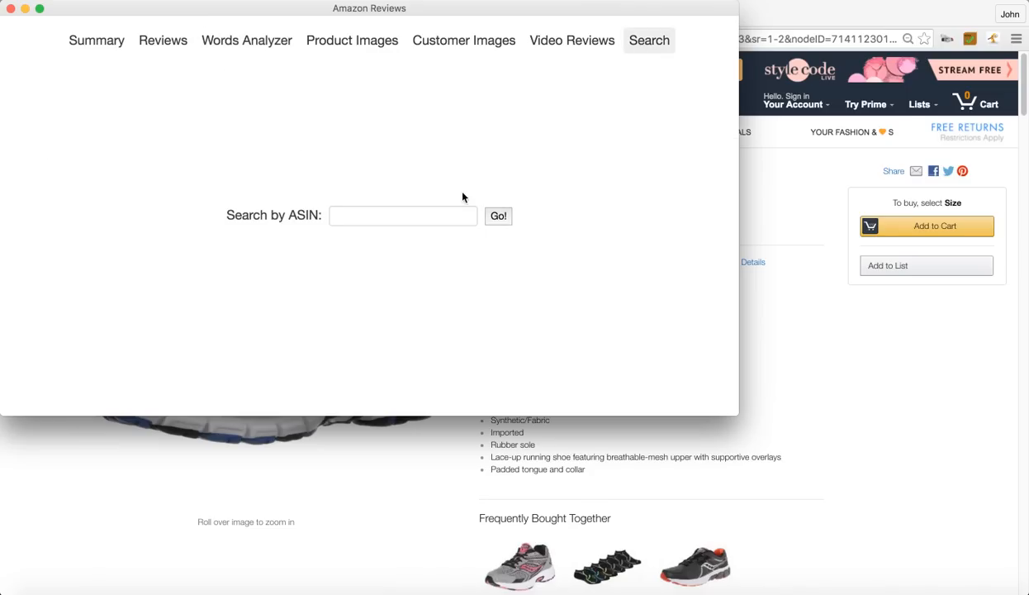
pyautogui.click(403, 216)
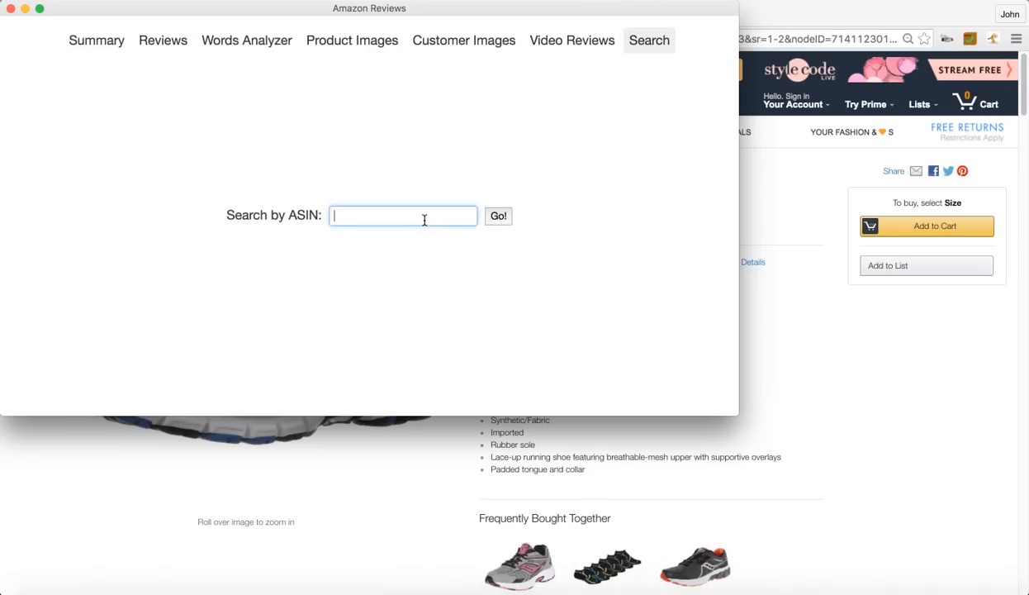